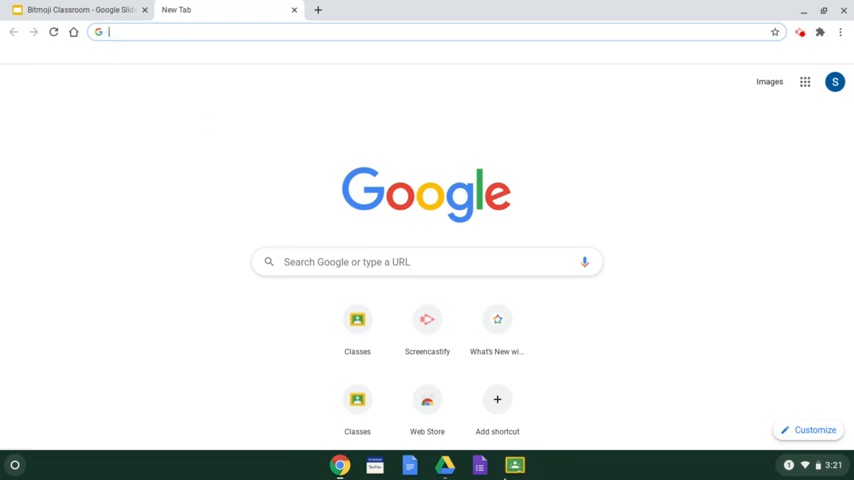
pyautogui.moveTo(514, 464)
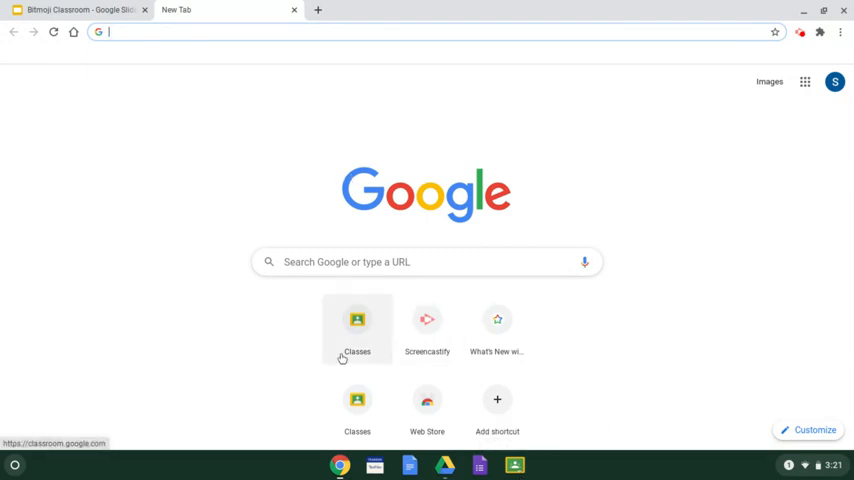
pyautogui.moveTo(356, 324)
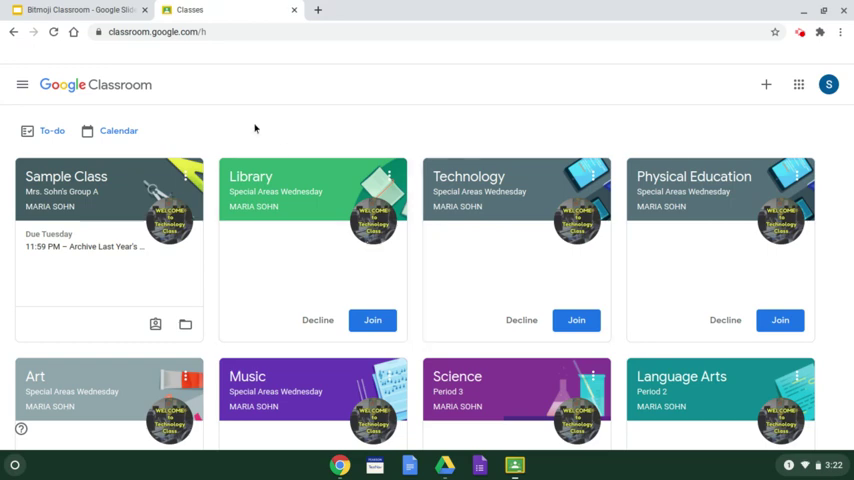
pyautogui.moveTo(256, 128)
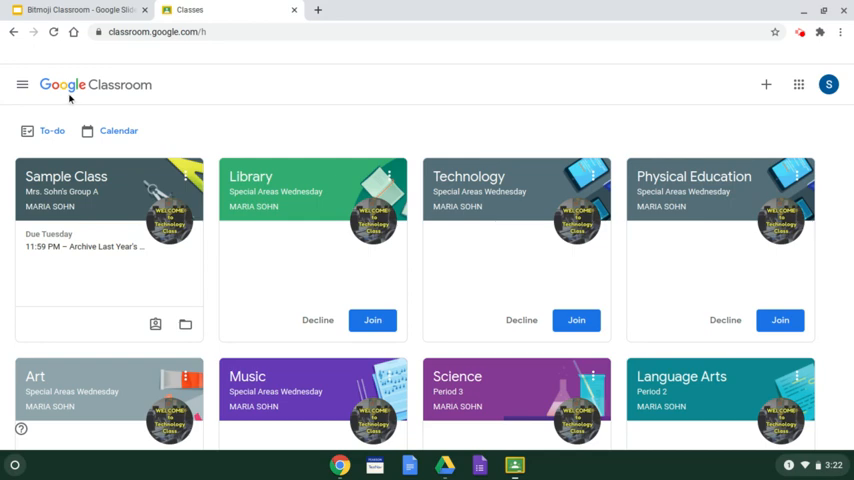
pyautogui.moveTo(388, 108)
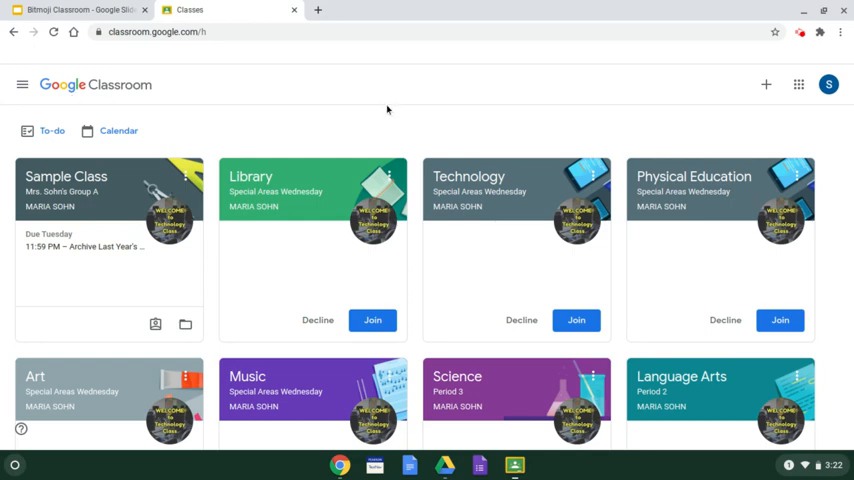
pyautogui.scroll(-3)
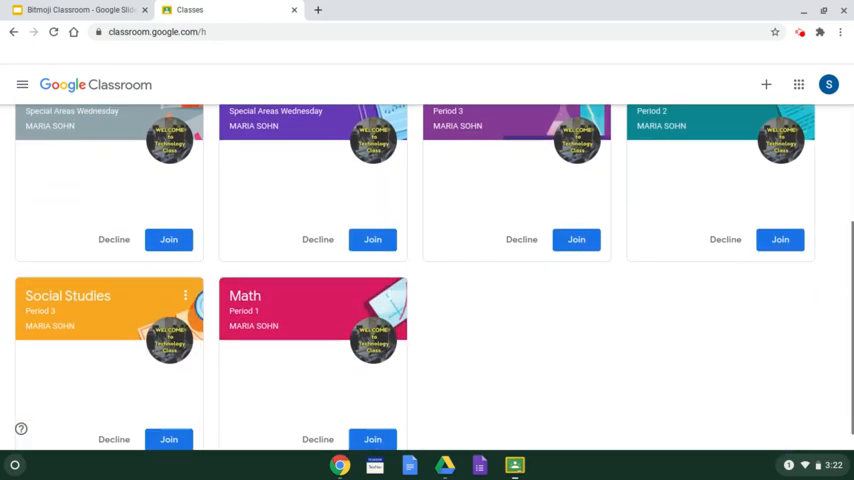
pyautogui.scroll(3)
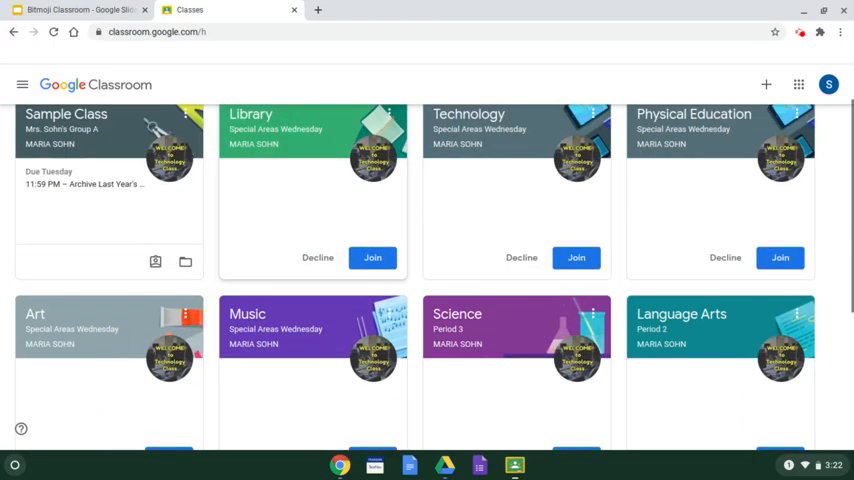
pyautogui.scroll(3)
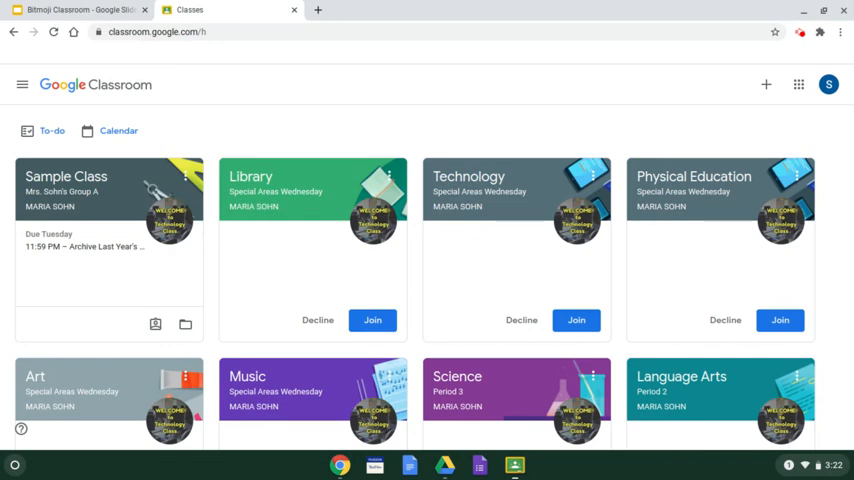
pyautogui.moveTo(492, 188)
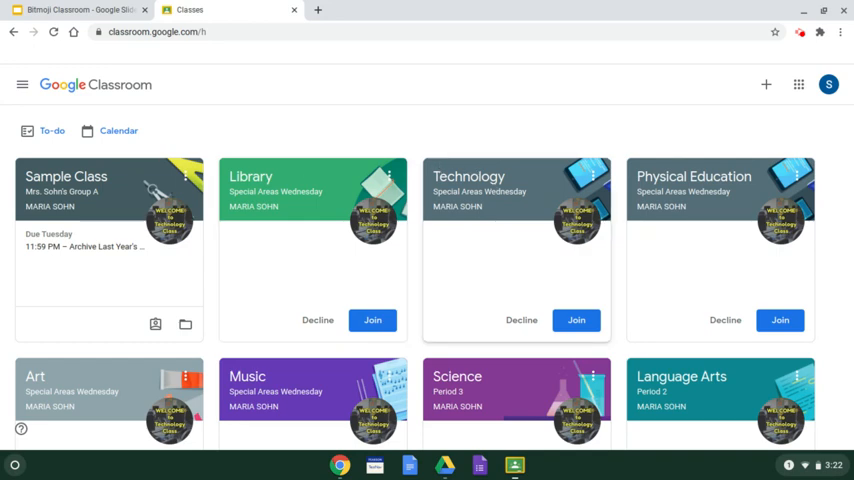
pyautogui.moveTo(488, 126)
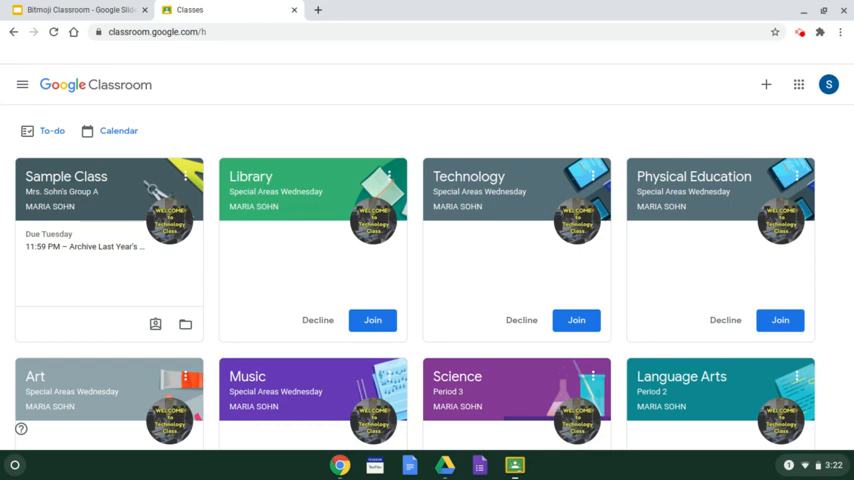
pyautogui.moveTo(444, 106)
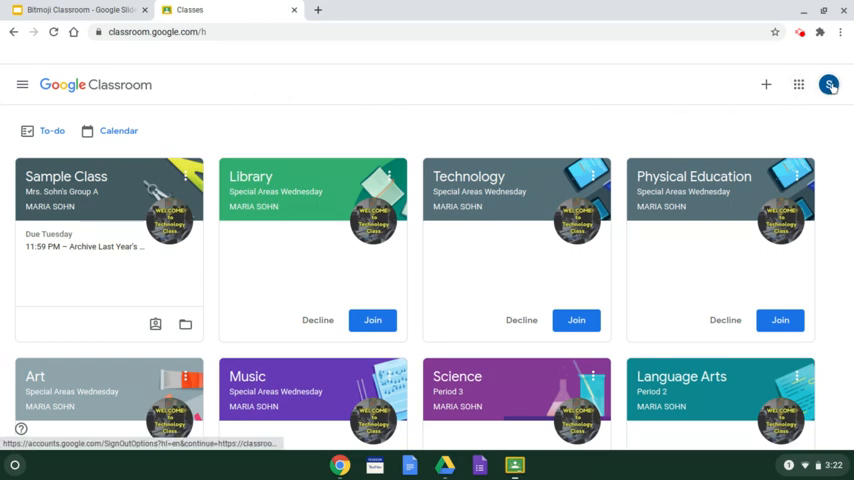
pyautogui.moveTo(828, 84)
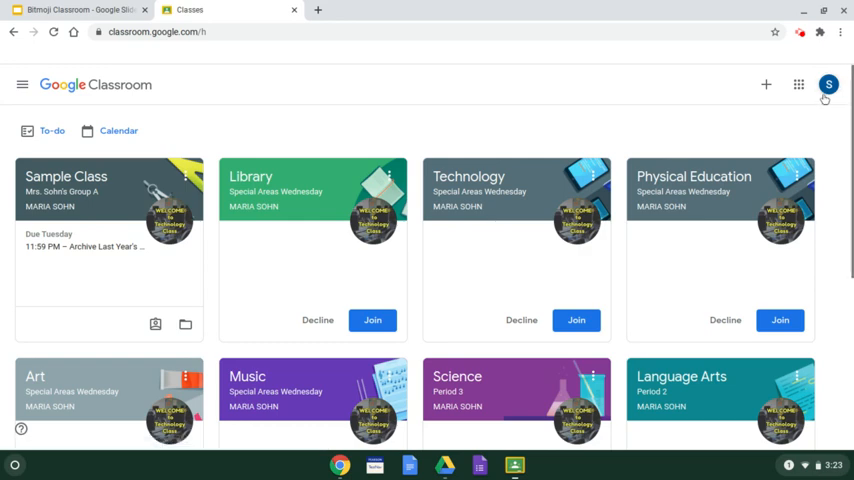
pyautogui.moveTo(828, 84)
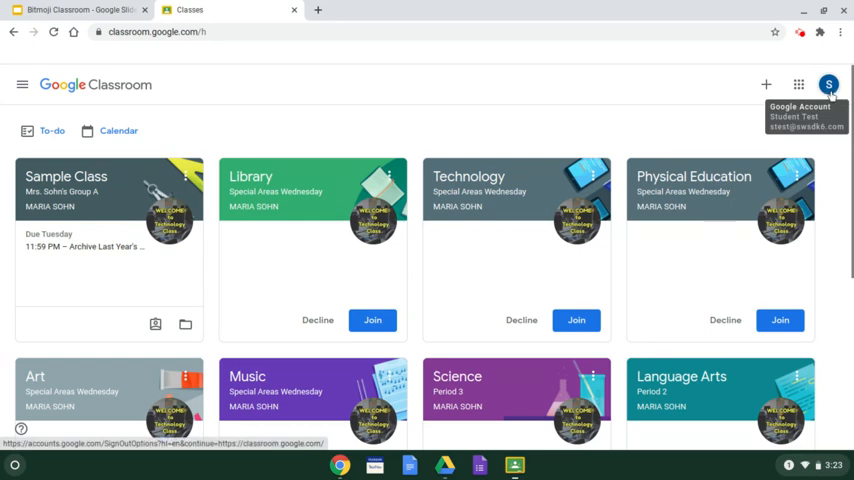
pyautogui.moveTo(828, 110)
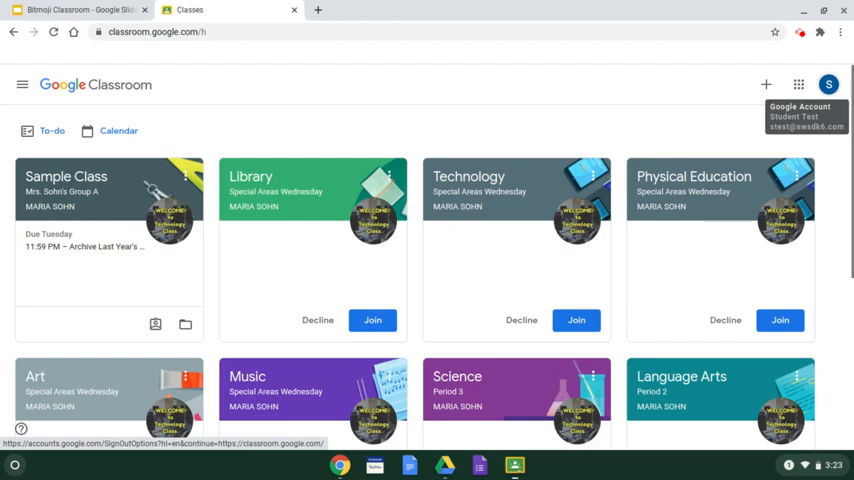
pyautogui.moveTo(466, 120)
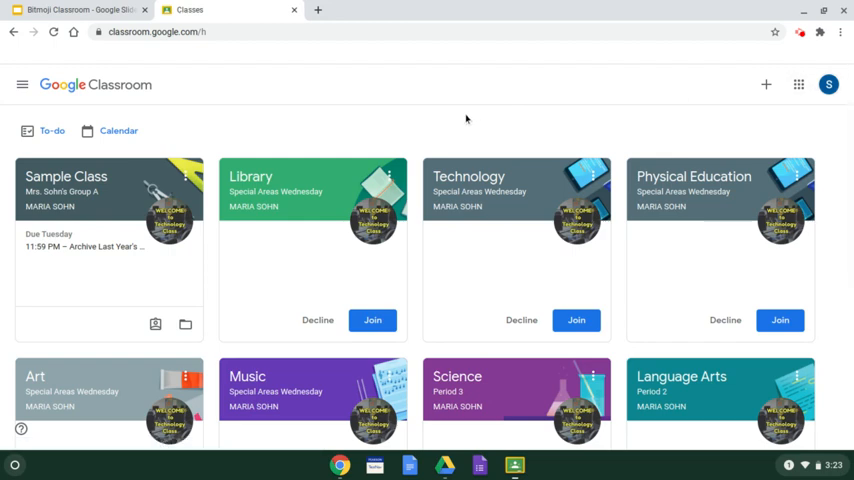
pyautogui.moveTo(228, 196)
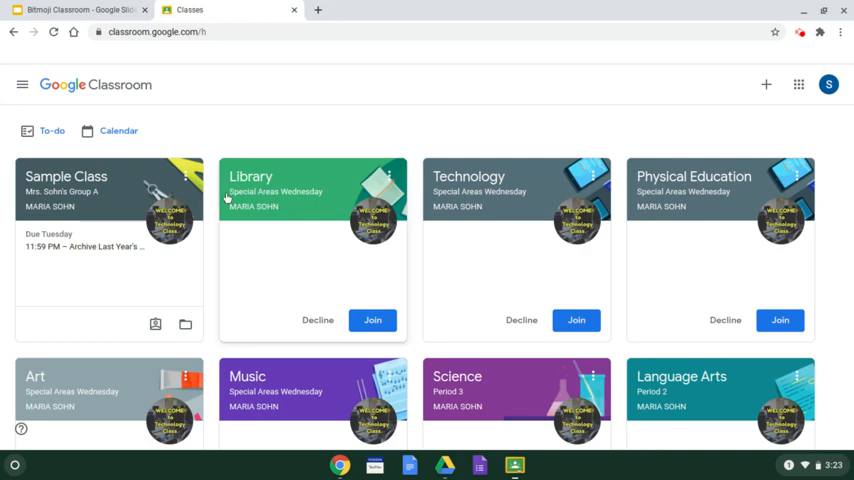
pyautogui.moveTo(508, 260)
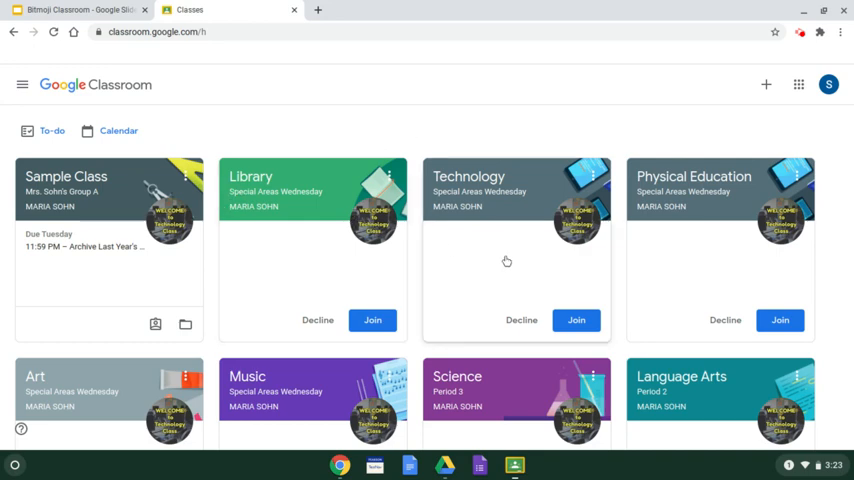
# Accept the Library class invitation so its stream page opens
pyautogui.scroll(-3)
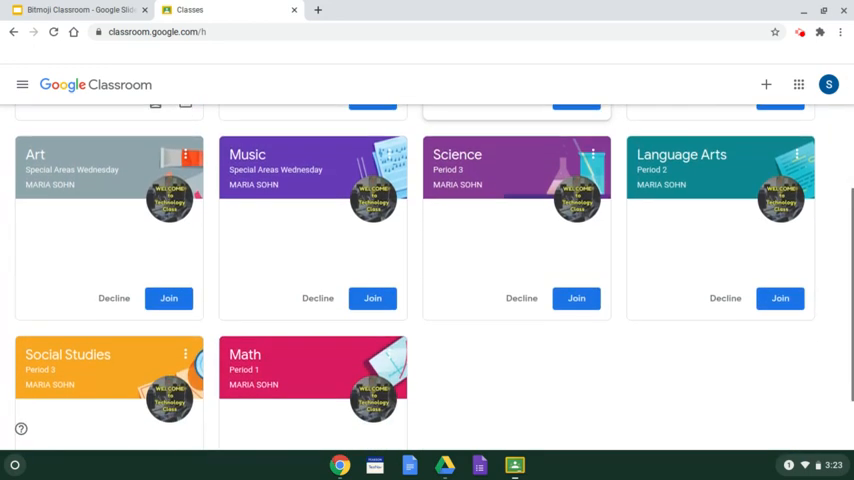
pyautogui.scroll(3)
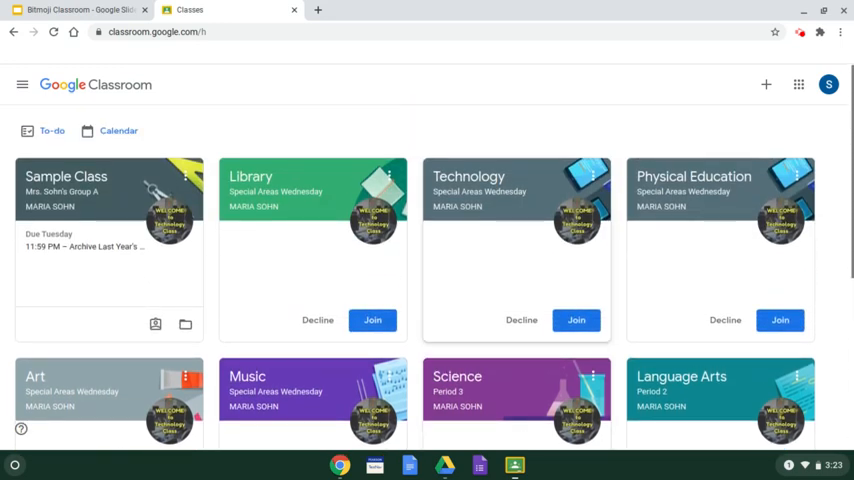
pyautogui.moveTo(400, 338)
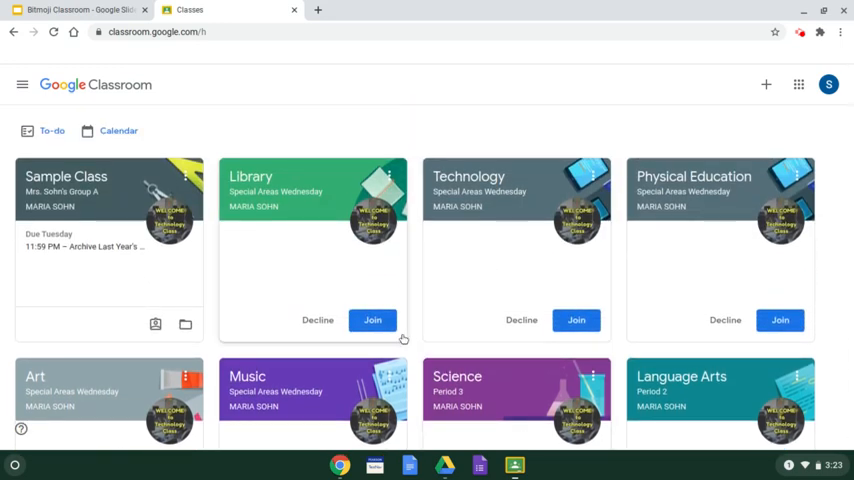
pyautogui.moveTo(408, 340)
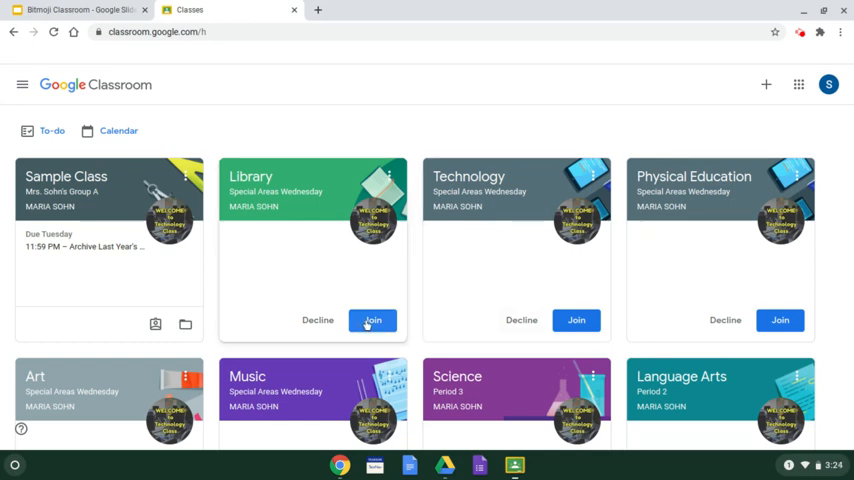
pyautogui.click(372, 320)
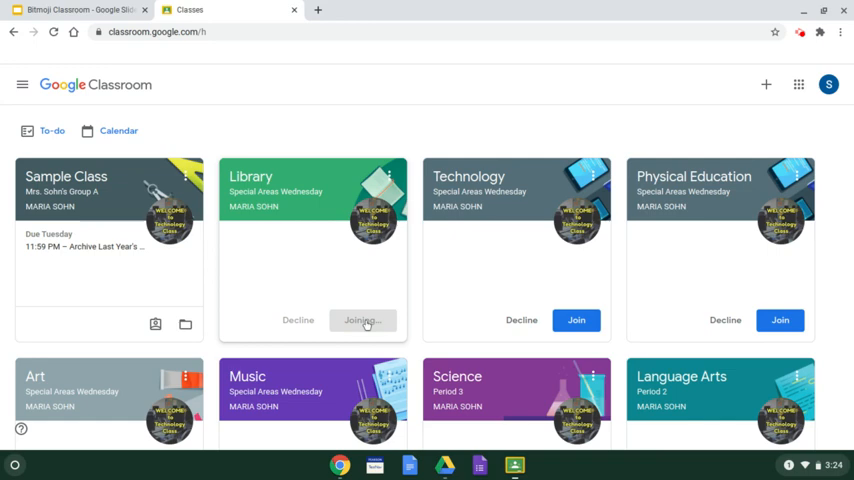
pyautogui.moveTo(164, 282)
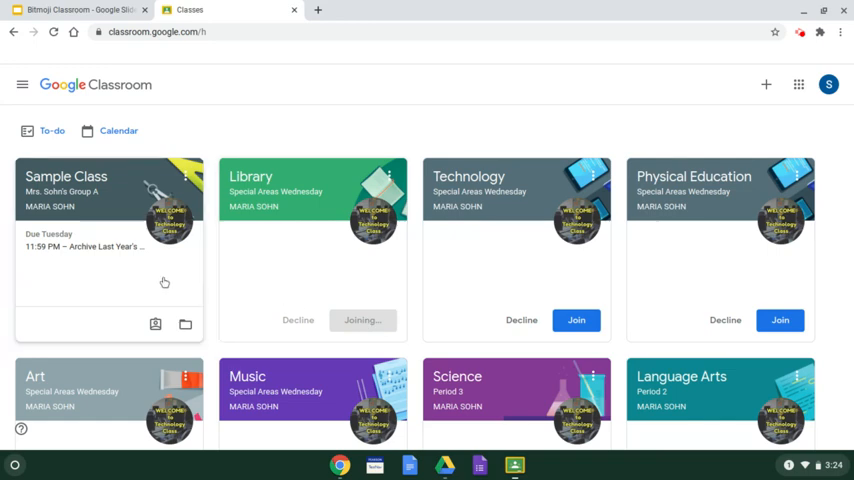
pyautogui.click(362, 320)
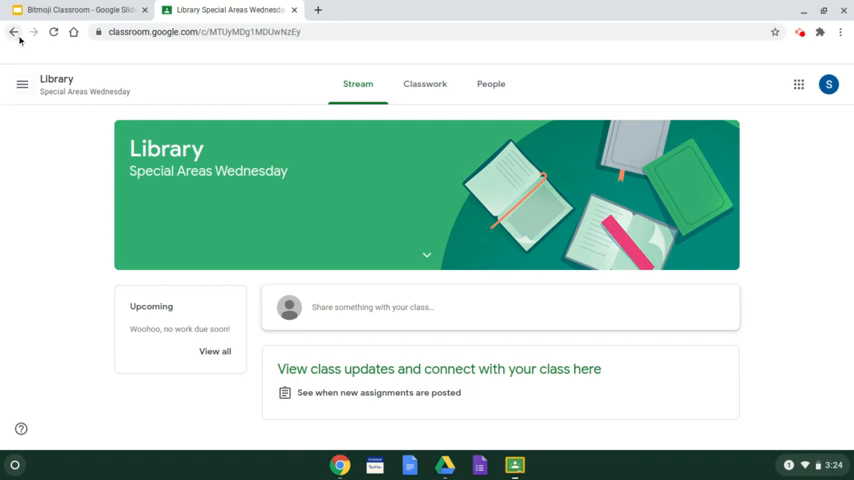
# Return to the class list and enter Sample Class to see its stream
pyautogui.click(22, 84)
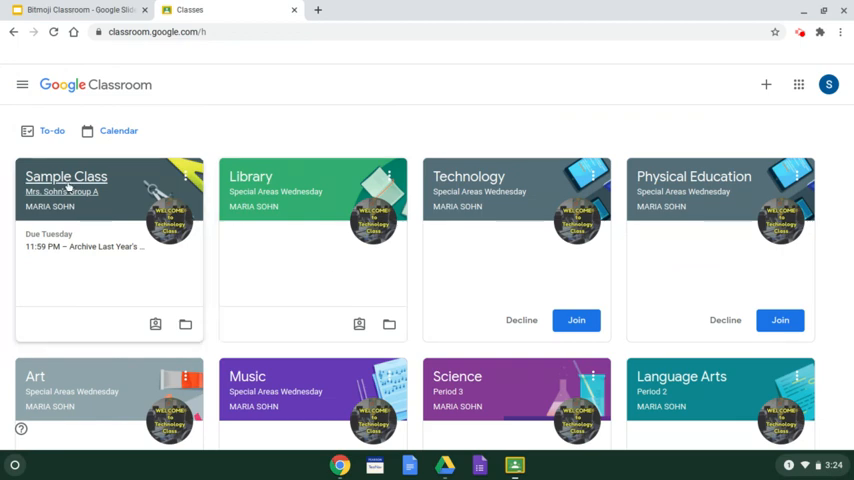
pyautogui.click(64, 176)
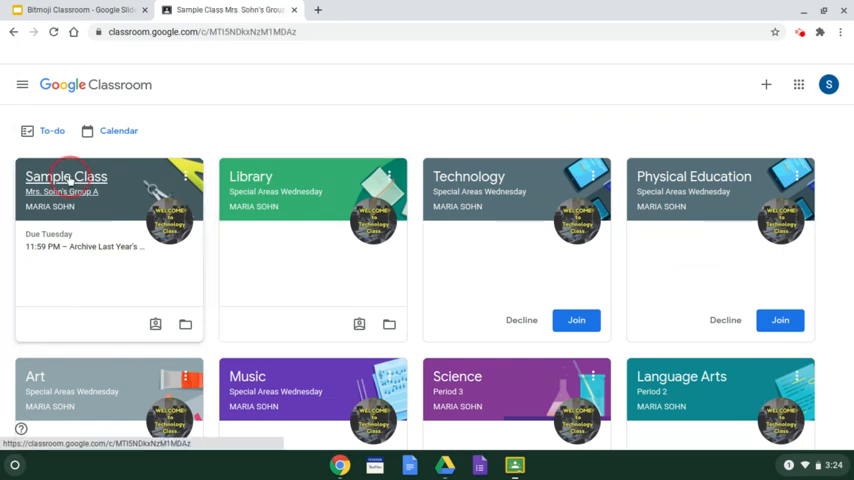
pyautogui.click(64, 176)
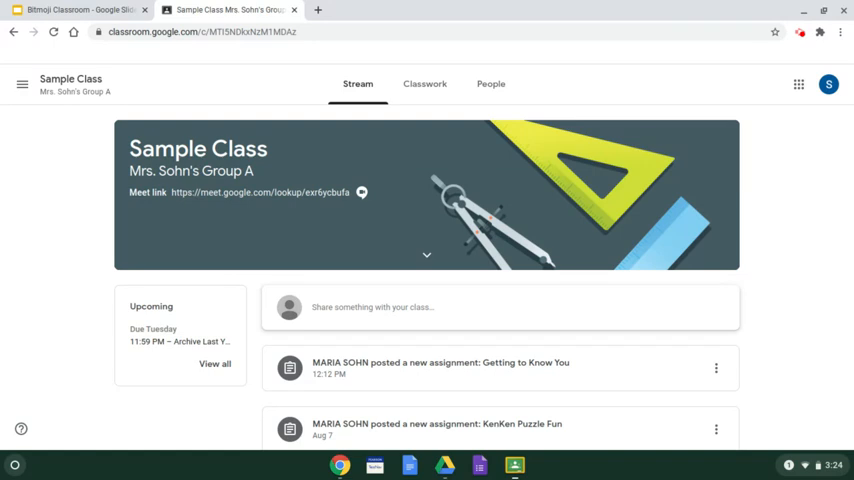
pyautogui.moveTo(164, 256)
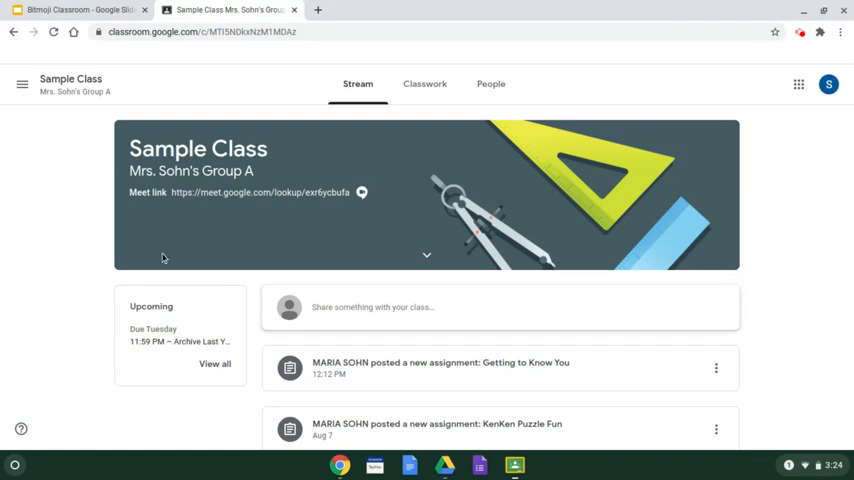
pyautogui.moveTo(188, 268)
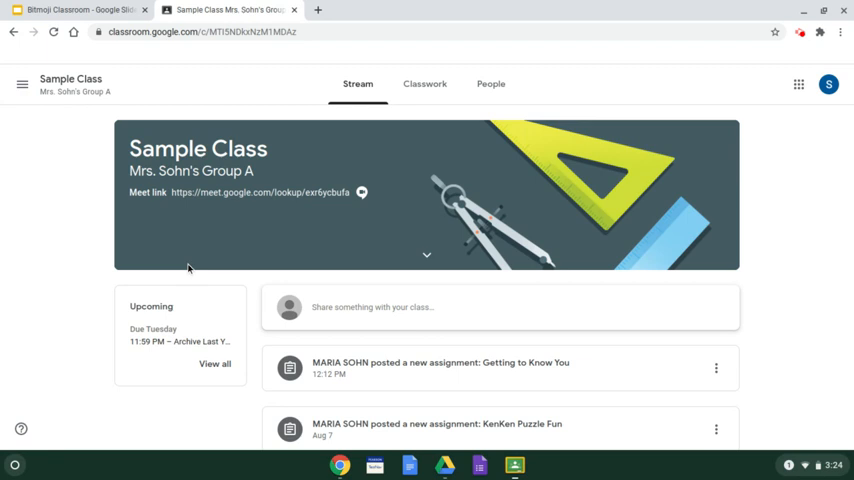
pyautogui.moveTo(356, 100)
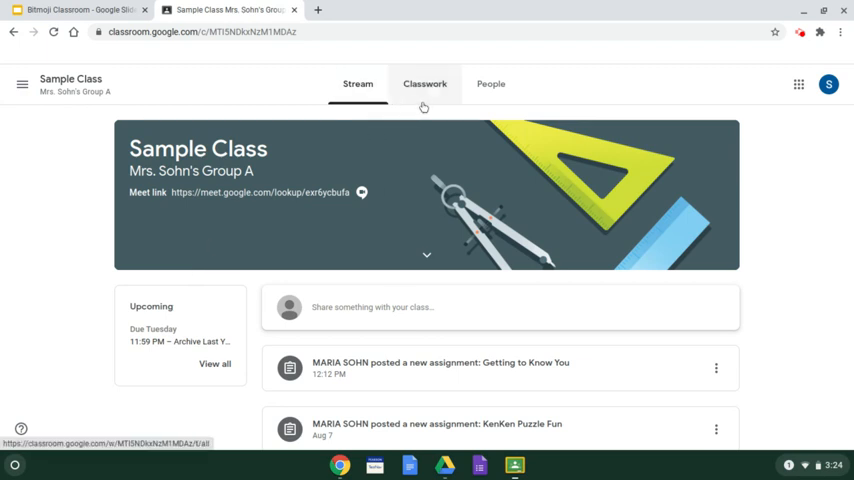
pyautogui.moveTo(532, 108)
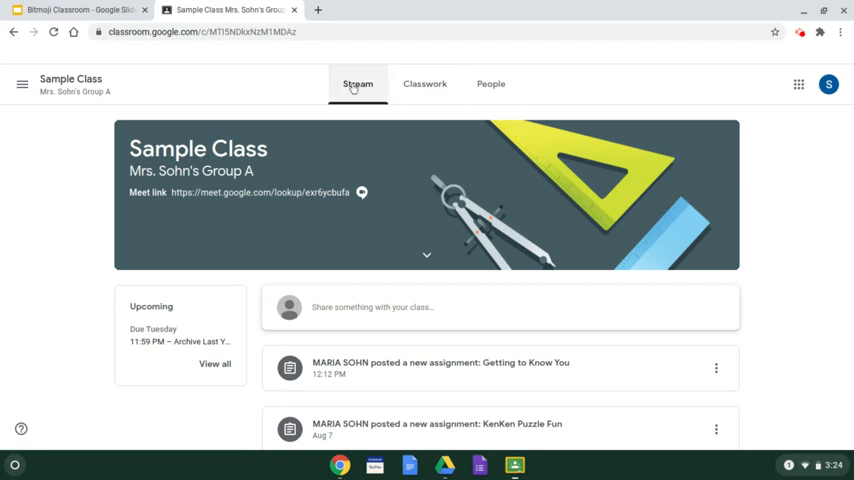
pyautogui.moveTo(356, 88)
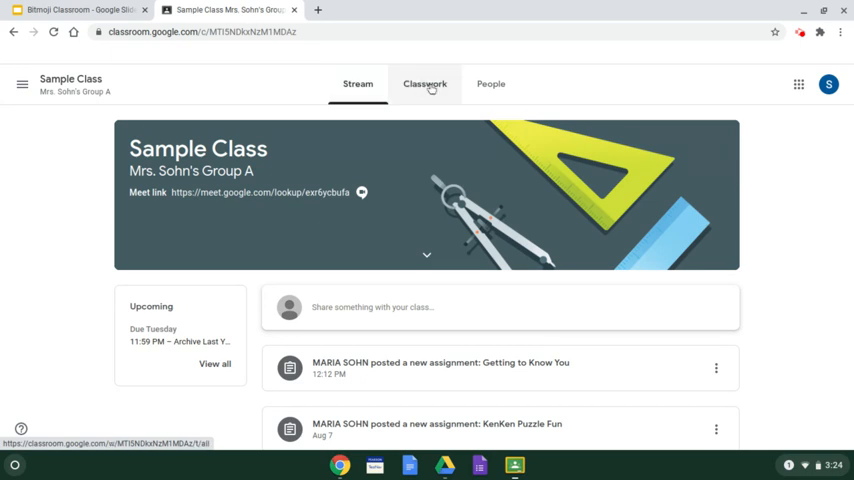
# Show Sample Class's Classwork page and look through its topics
pyautogui.click(424, 84)
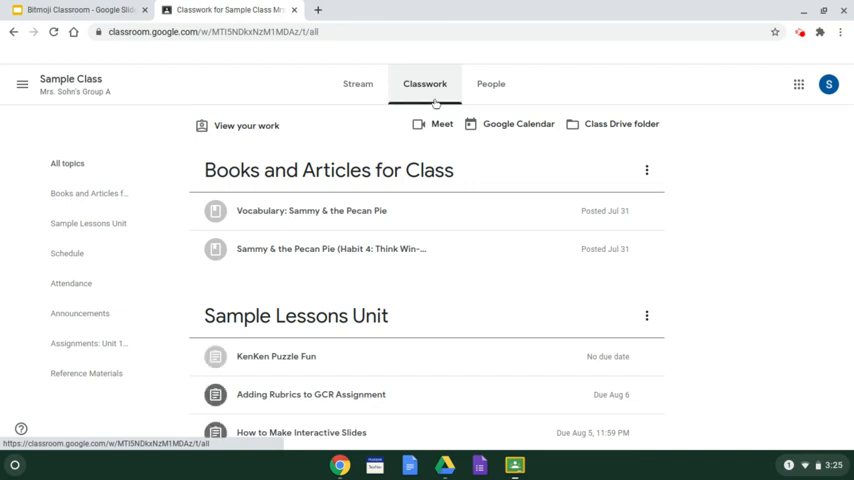
pyautogui.moveTo(480, 176)
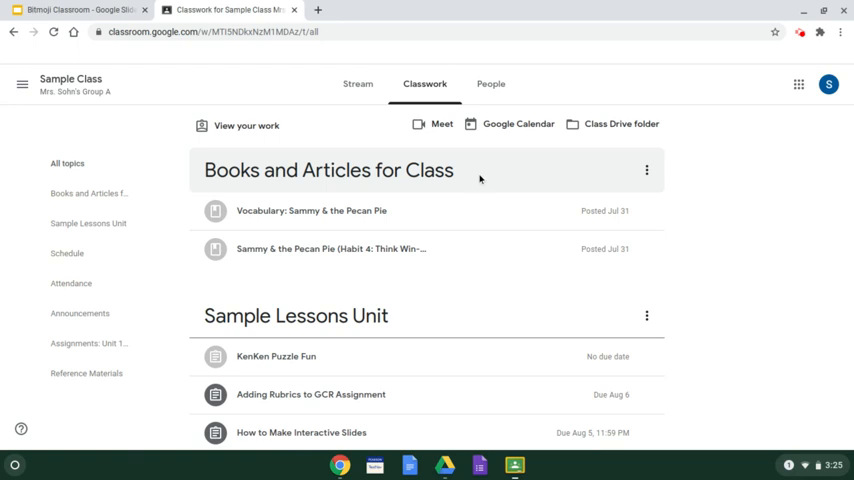
pyautogui.scroll(-3)
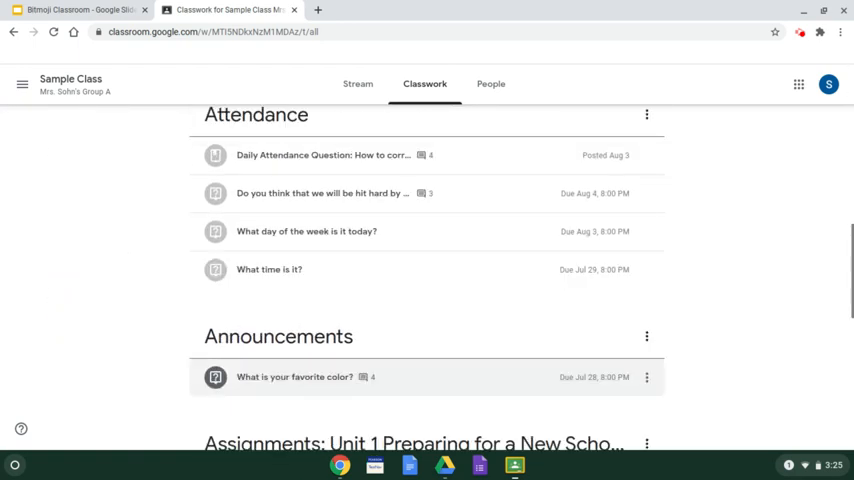
pyautogui.scroll(3)
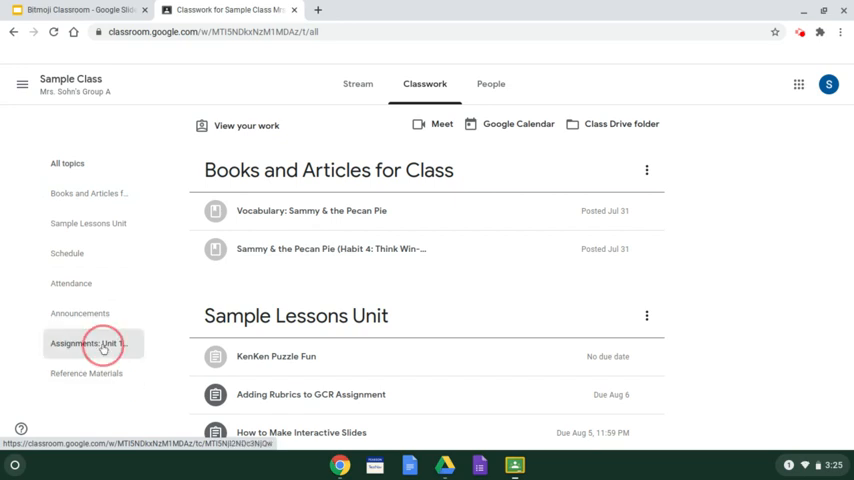
pyautogui.click(88, 344)
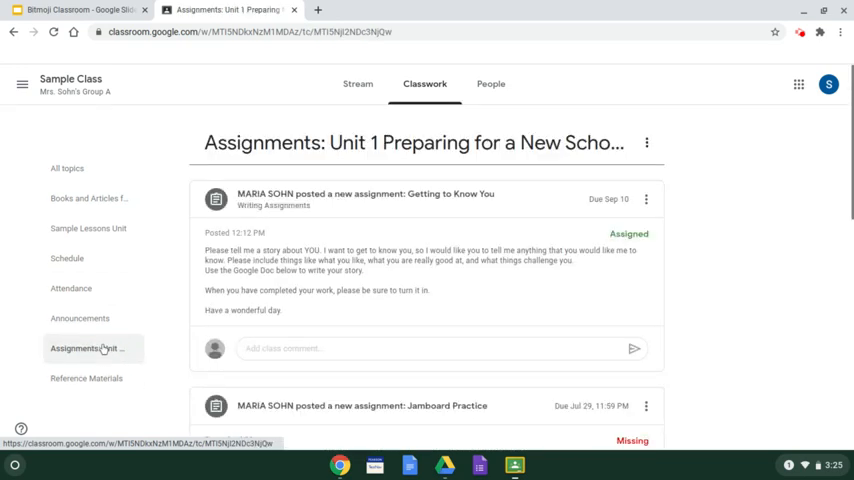
pyautogui.scroll(-3)
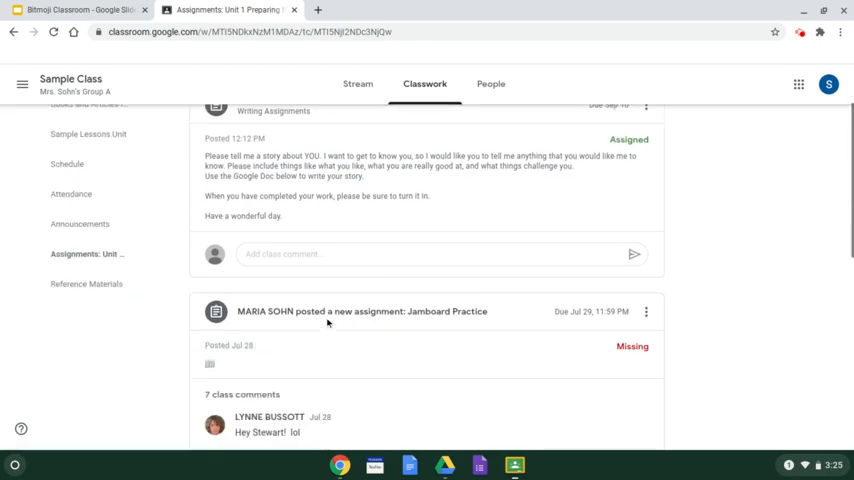
pyautogui.scroll(-3)
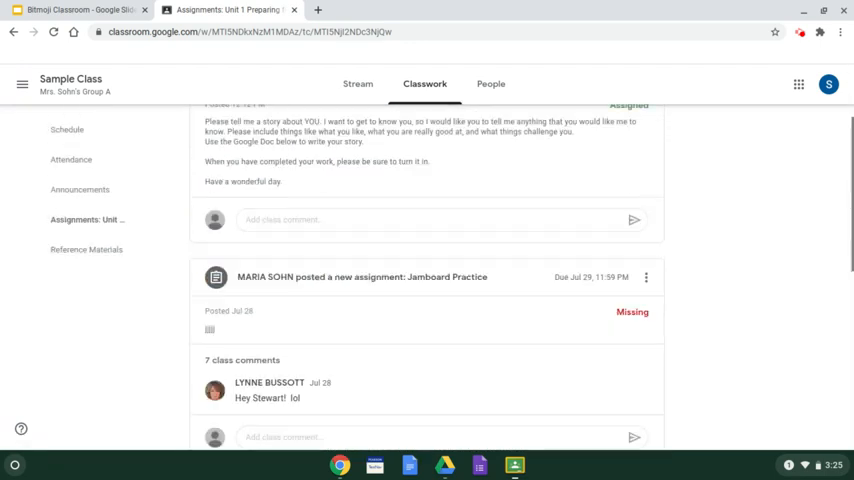
pyautogui.scroll(3)
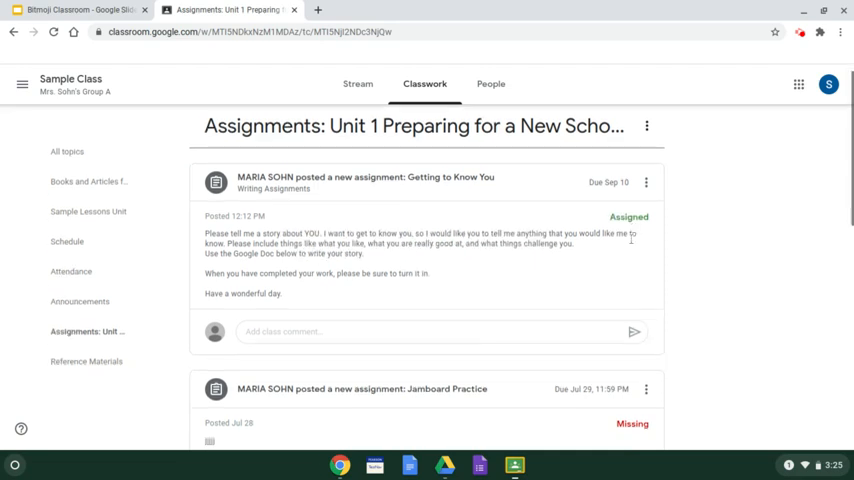
pyautogui.scroll(-3)
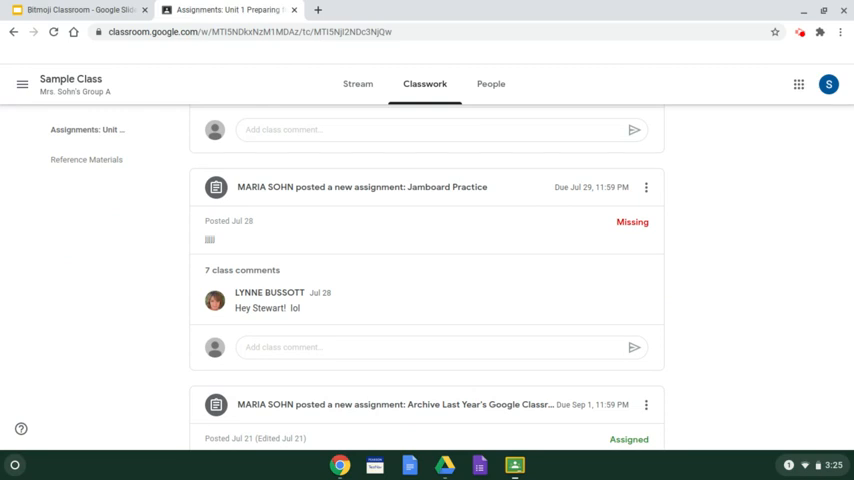
pyautogui.moveTo(568, 198)
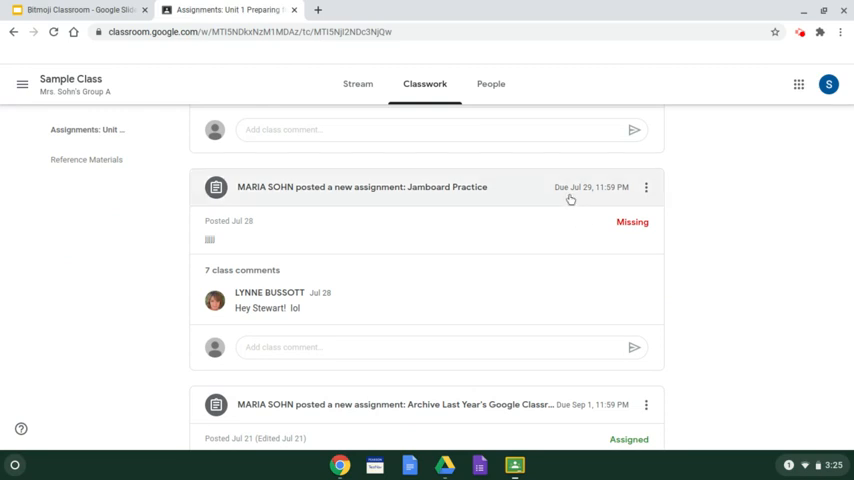
pyautogui.moveTo(636, 226)
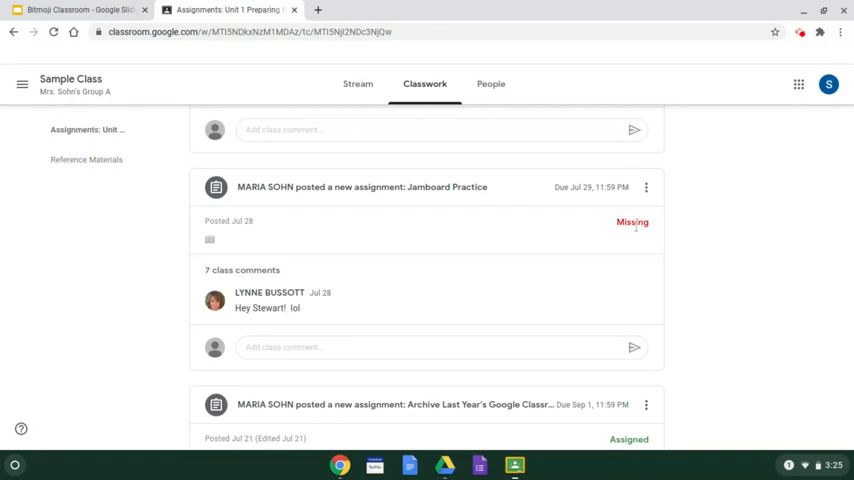
pyautogui.scroll(-3)
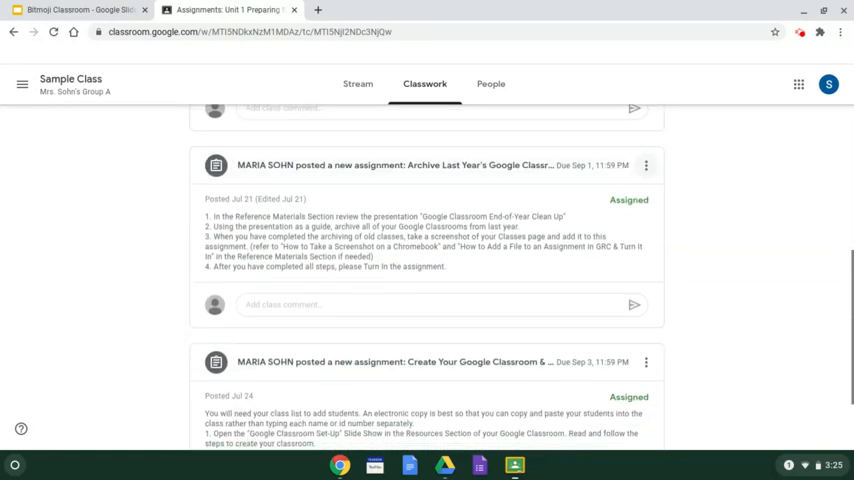
pyautogui.scroll(-3)
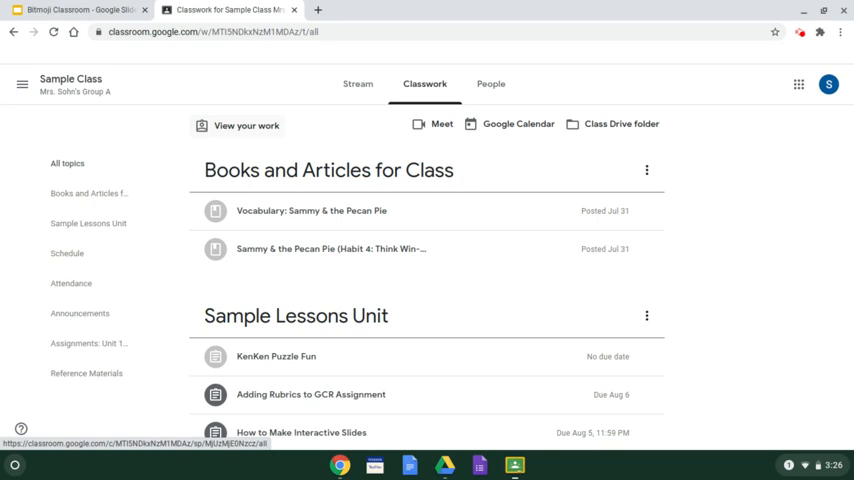
# Review the 'Your work' list with its missing, turned-in and assigned statuses
pyautogui.click(246, 126)
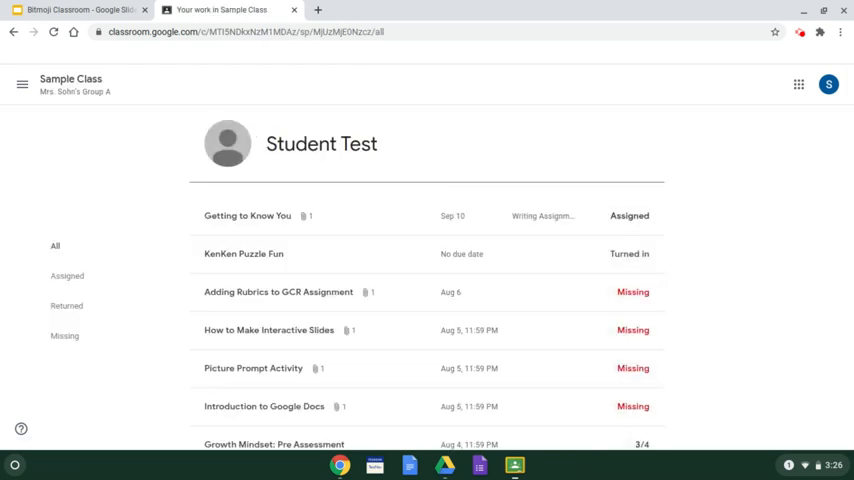
pyautogui.scroll(-3)
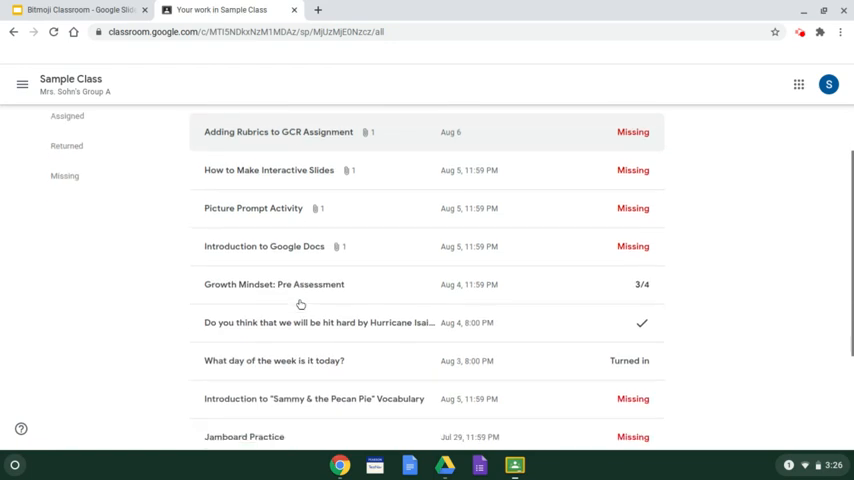
pyautogui.scroll(3)
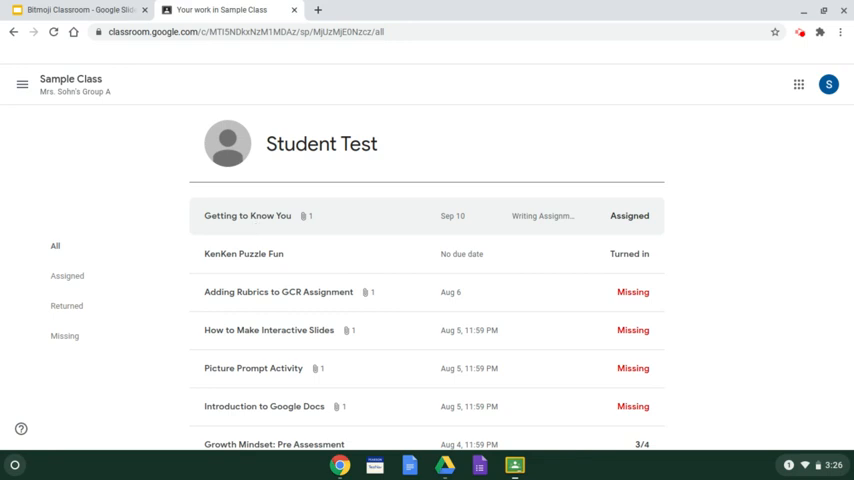
pyautogui.moveTo(468, 222)
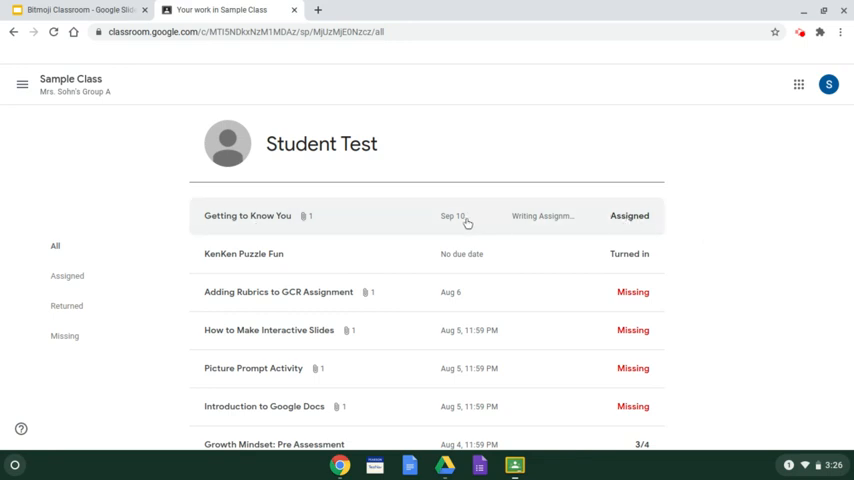
pyautogui.moveTo(456, 222)
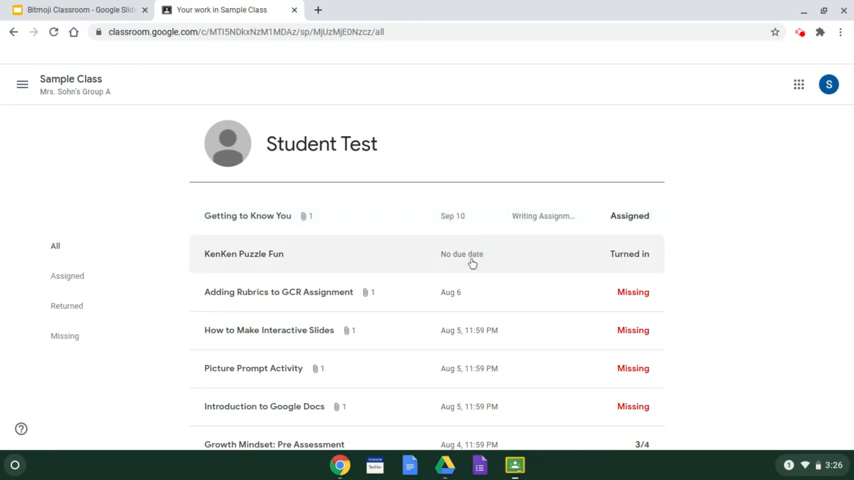
pyautogui.moveTo(648, 268)
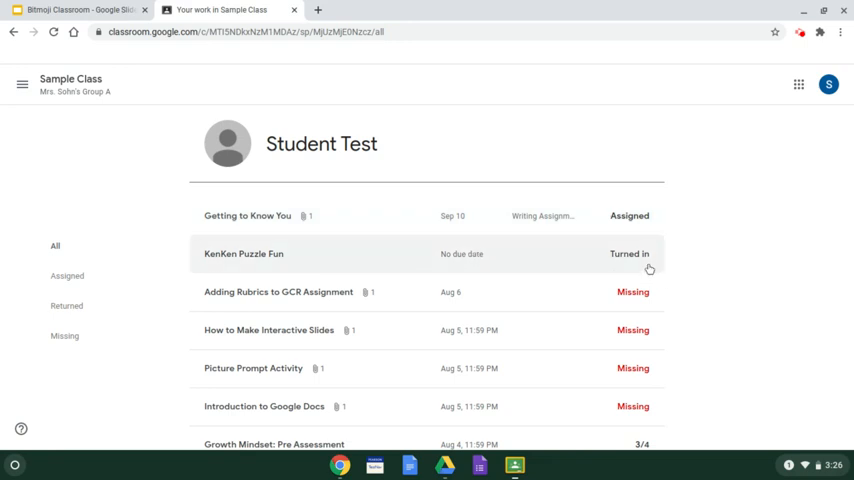
pyautogui.scroll(-3)
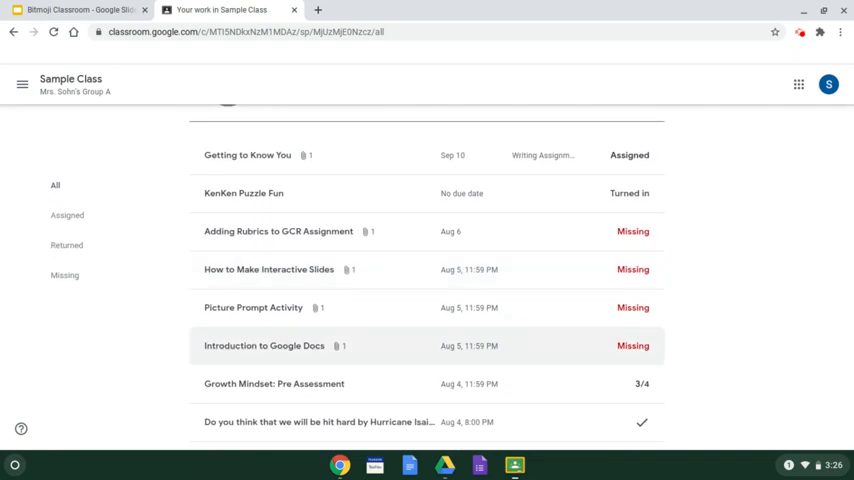
pyautogui.scroll(-3)
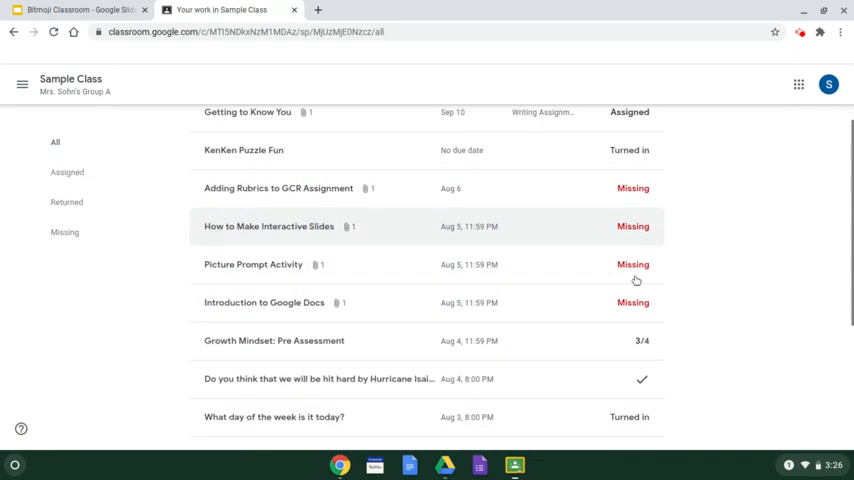
pyautogui.scroll(-3)
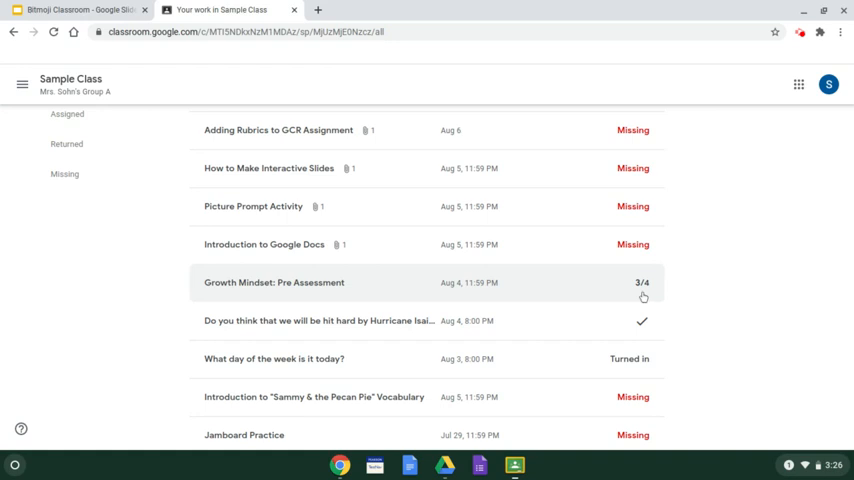
pyautogui.moveTo(644, 296)
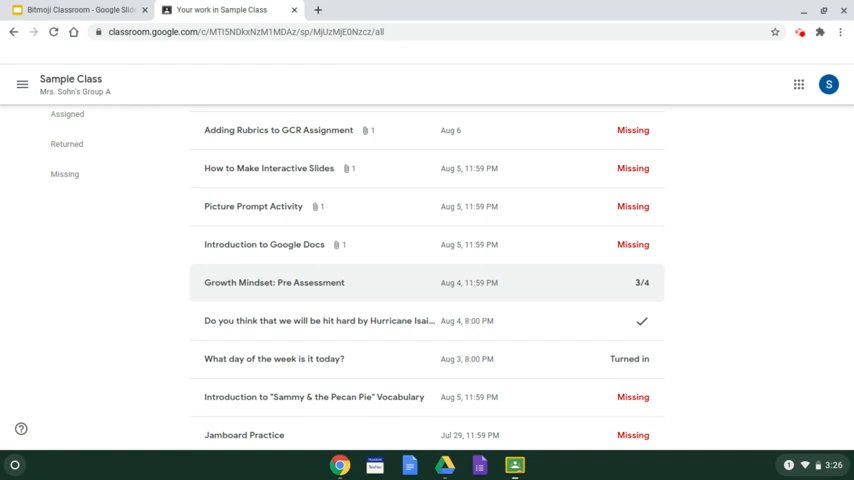
pyautogui.scroll(-3)
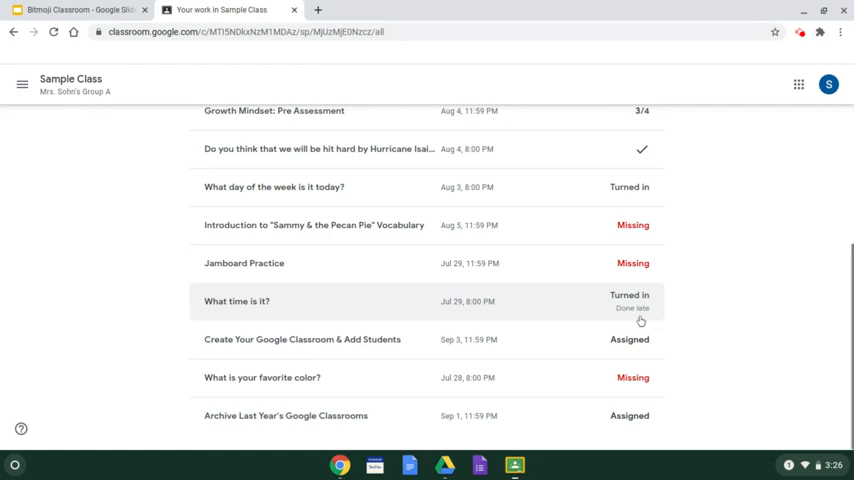
pyautogui.scroll(3)
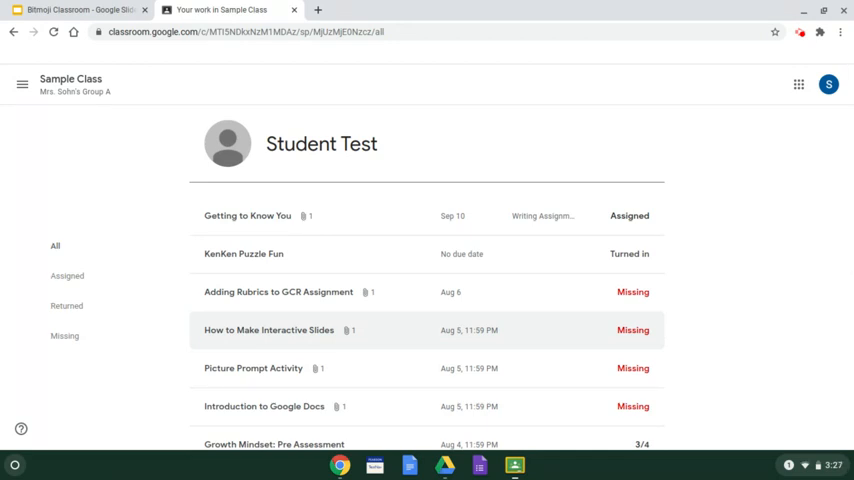
pyautogui.moveTo(478, 230)
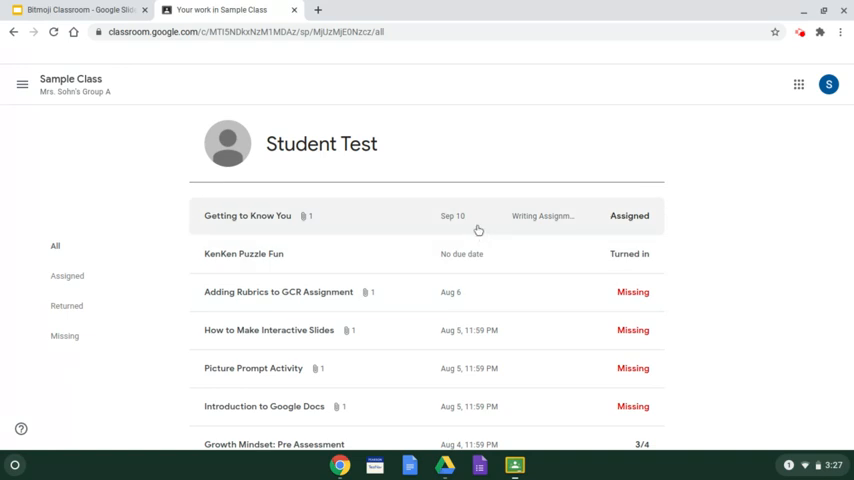
pyautogui.moveTo(478, 230)
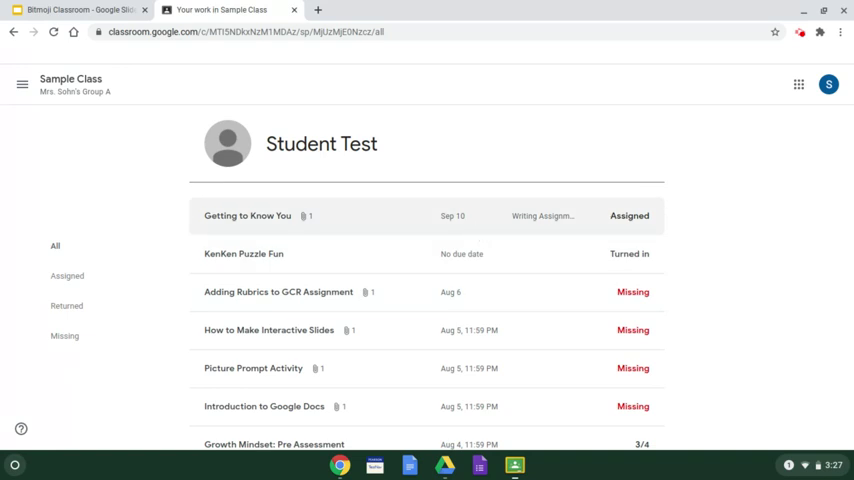
pyautogui.moveTo(30, 48)
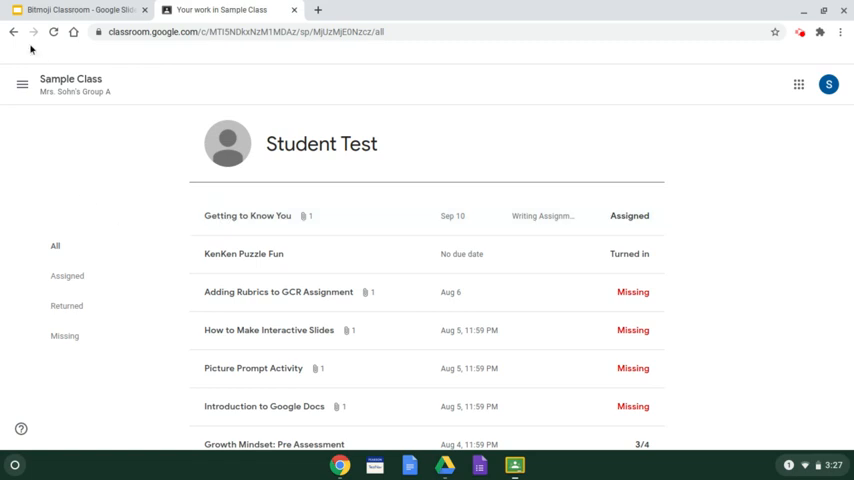
# Go back to the Sample Class Classwork page
pyautogui.click(424, 84)
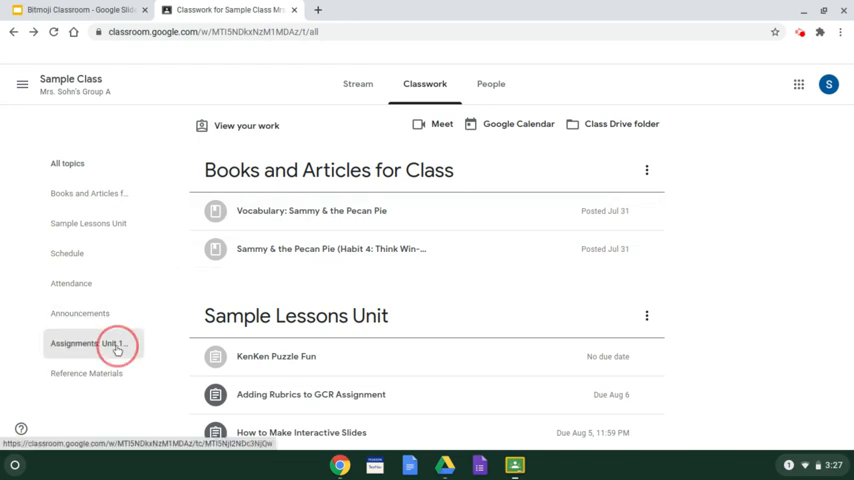
# Filter Classwork to the 'Assignments: Unit 1' topic alone
pyautogui.click(88, 344)
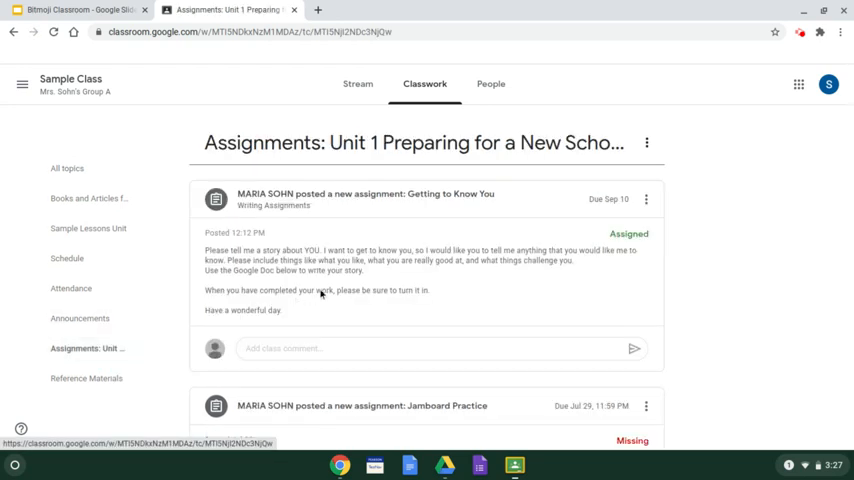
pyautogui.moveTo(518, 244)
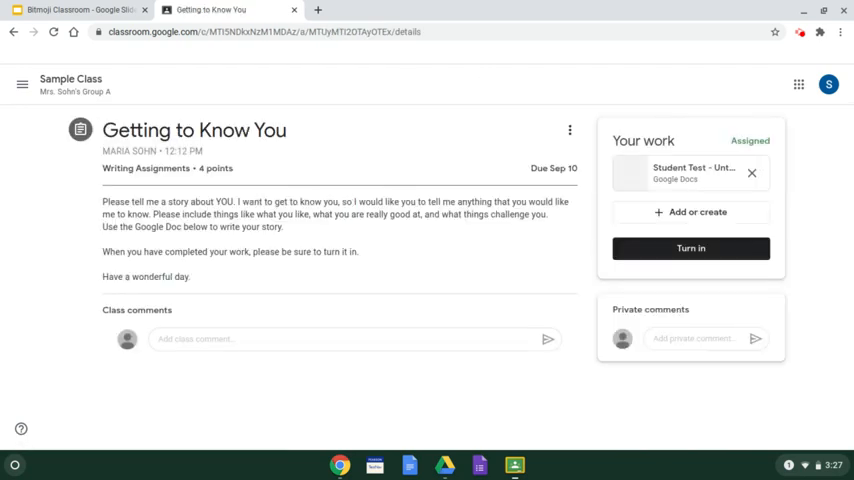
pyautogui.moveTo(412, 156)
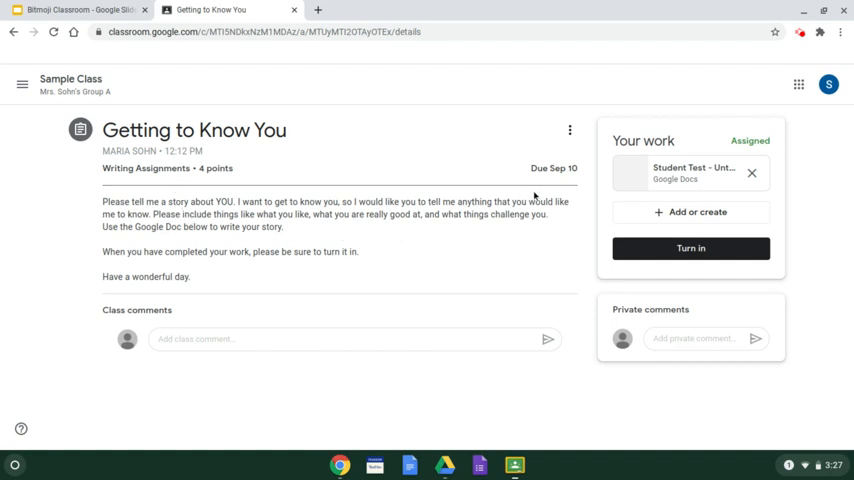
pyautogui.moveTo(482, 220)
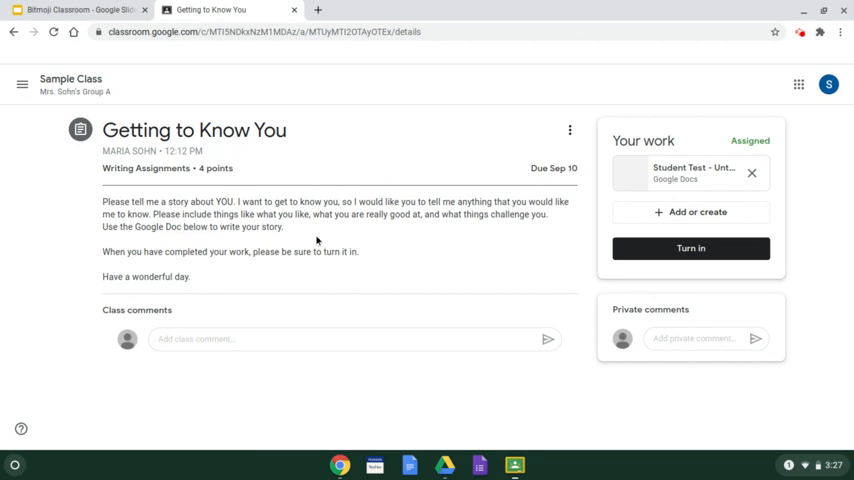
pyautogui.moveTo(830, 244)
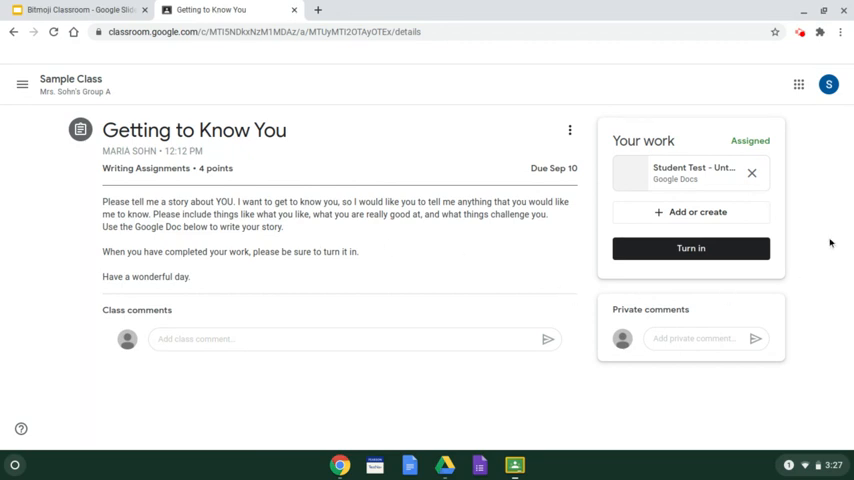
pyautogui.moveTo(816, 306)
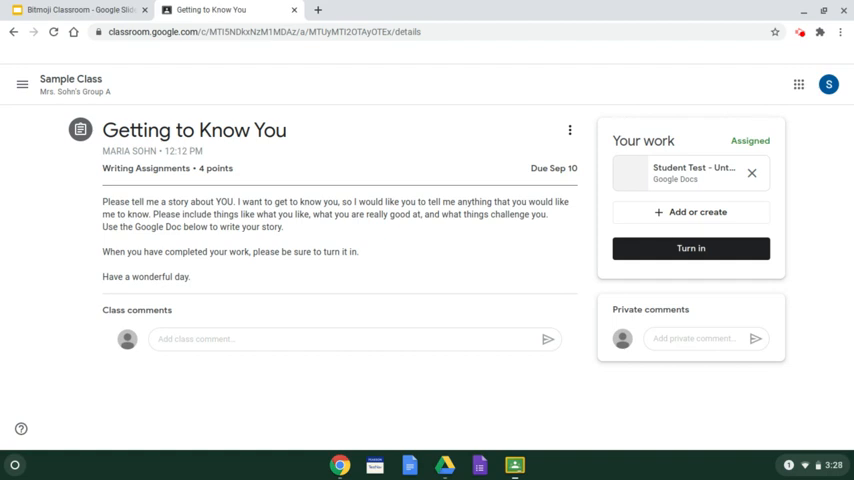
pyautogui.moveTo(308, 270)
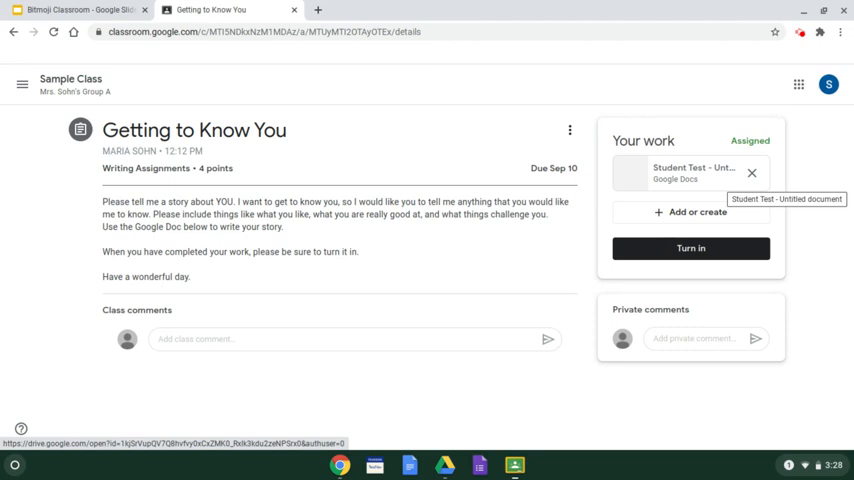
pyautogui.moveTo(678, 172)
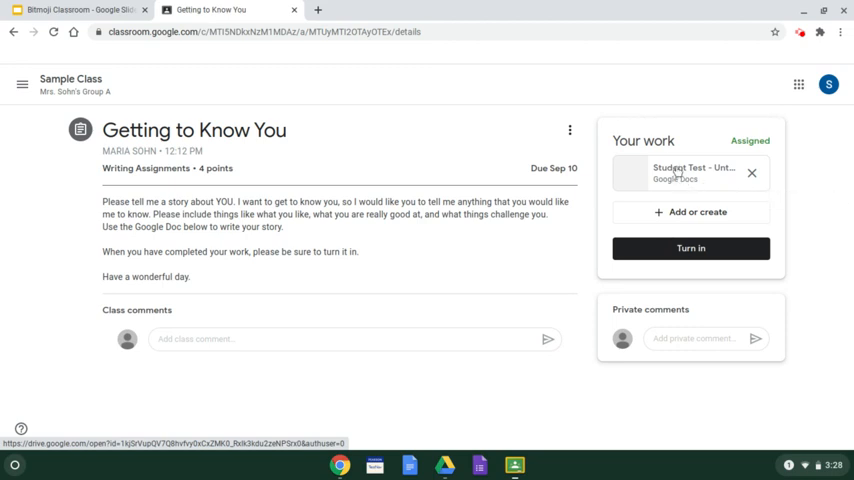
# View the attached Student Test document in Docs, then return to the assignment
pyautogui.click(690, 172)
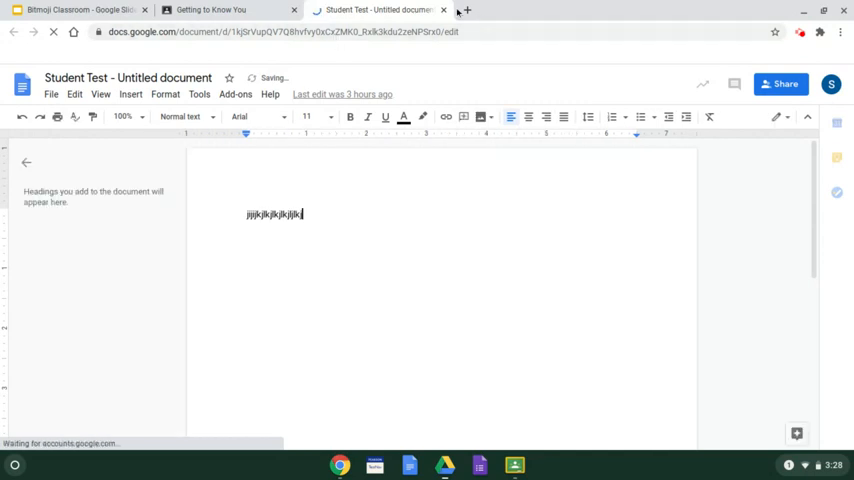
pyautogui.click(210, 8)
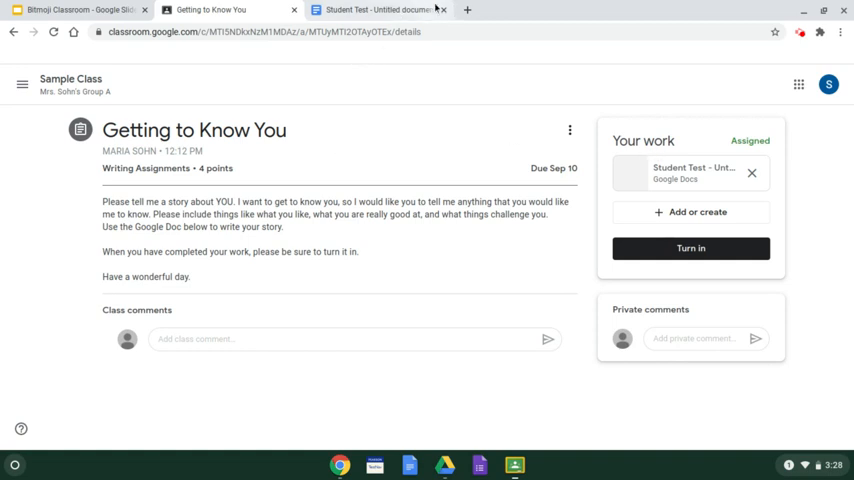
# Turn in Getting to Know You and confirm, so its status reads Turned in
pyautogui.click(440, 10)
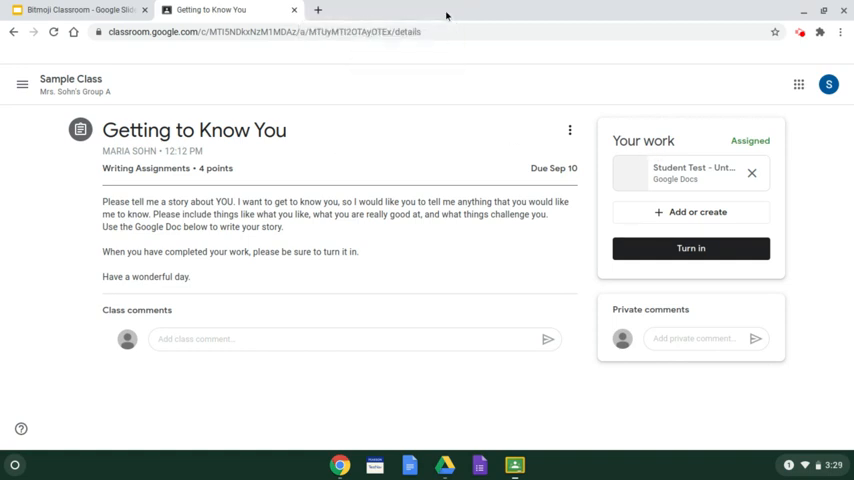
pyautogui.moveTo(420, 176)
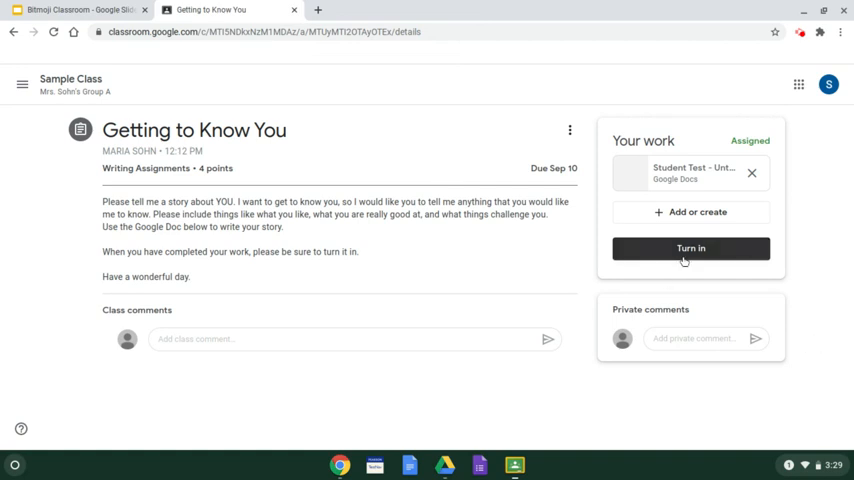
pyautogui.click(692, 248)
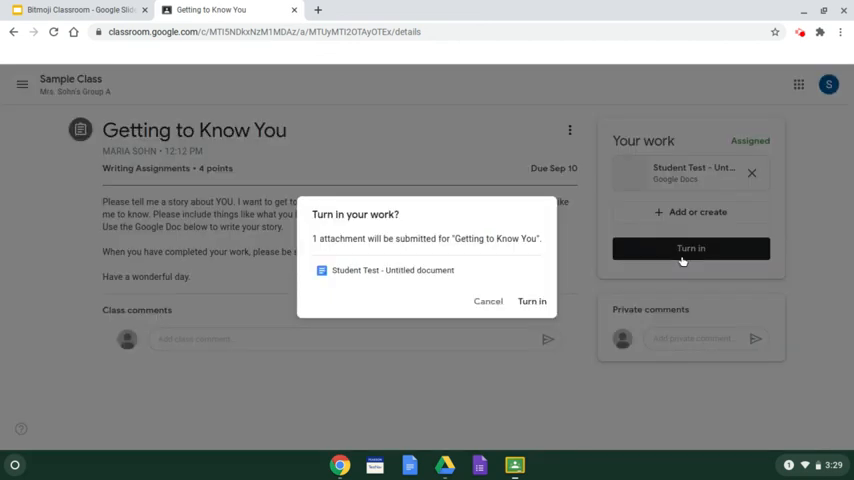
pyautogui.moveTo(448, 384)
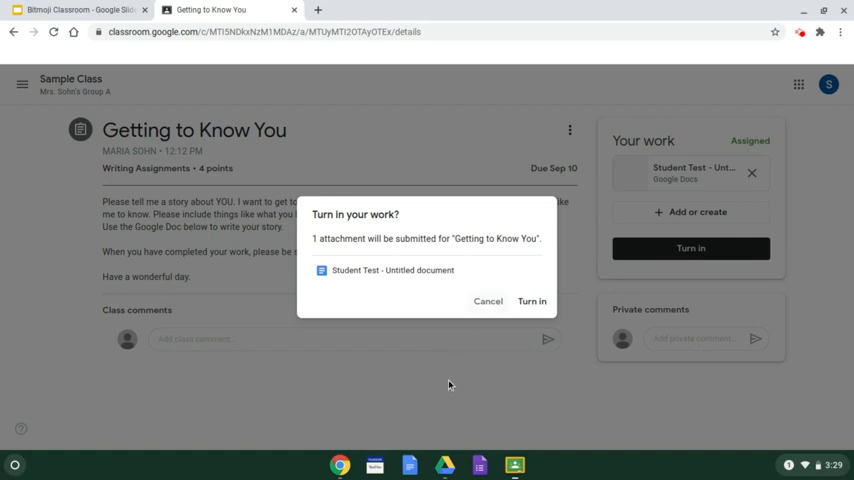
pyautogui.moveTo(384, 384)
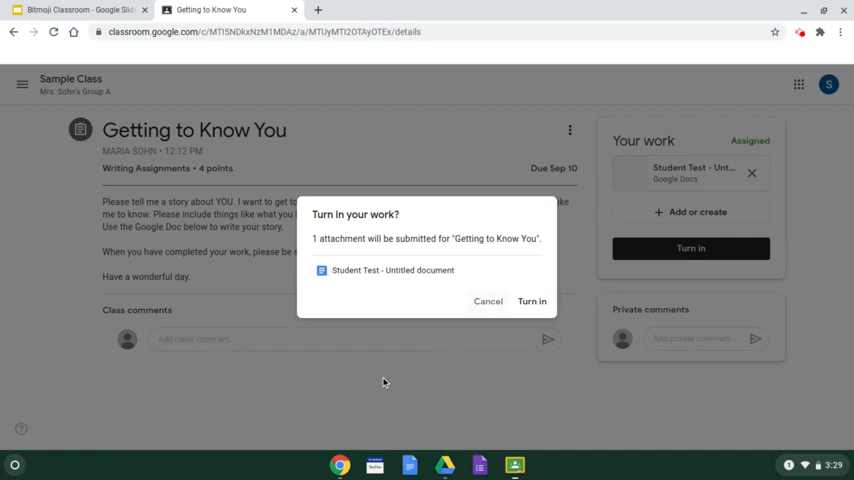
pyautogui.moveTo(448, 360)
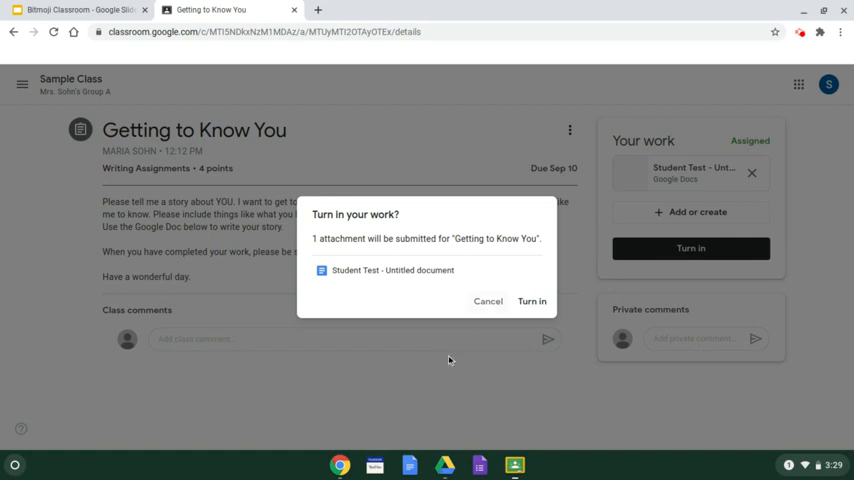
pyautogui.click(532, 300)
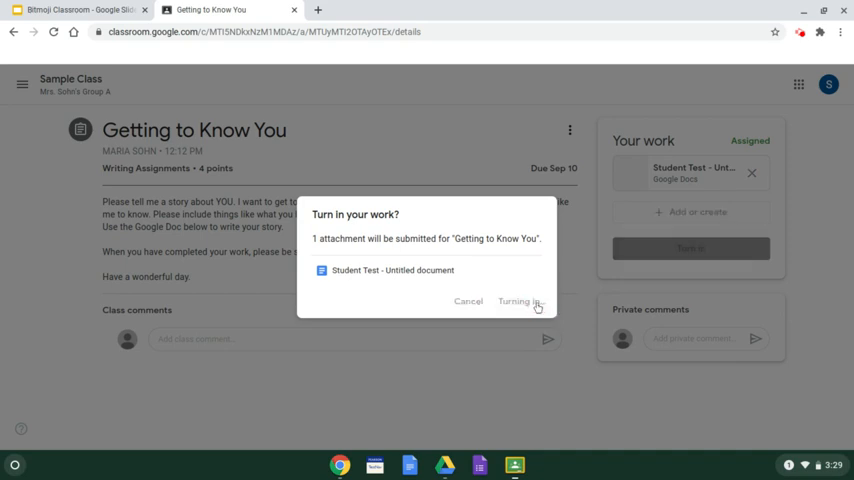
pyautogui.click(520, 300)
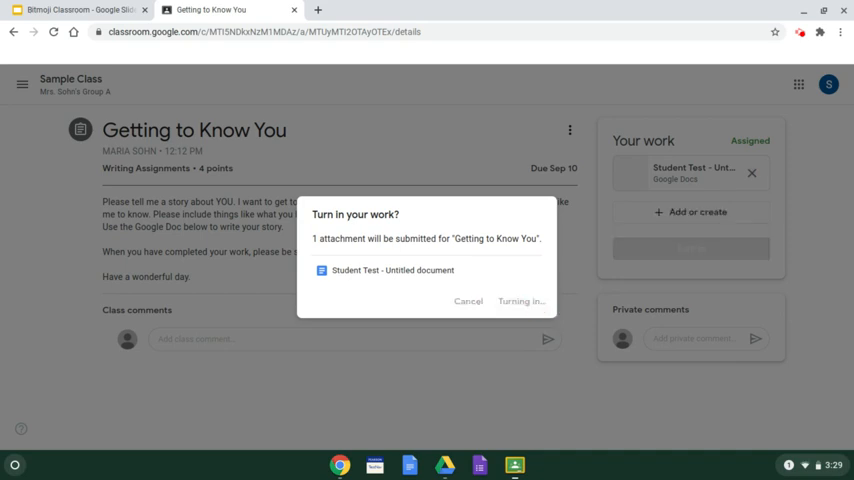
pyautogui.click(520, 300)
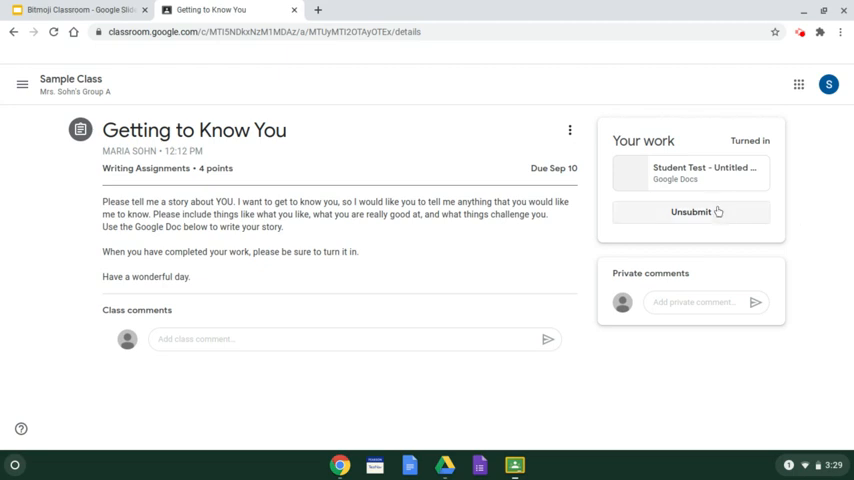
# Unsubmit the assignment back to Assigned, then reopen the Student Test document
pyautogui.click(692, 212)
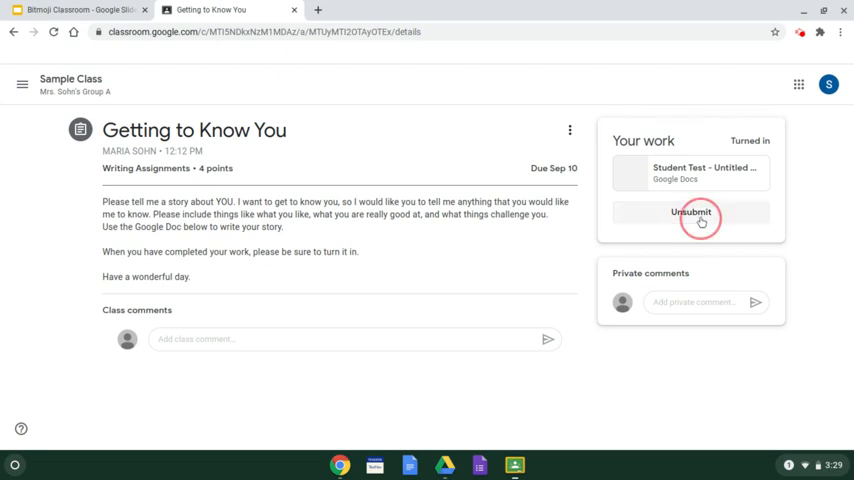
pyautogui.click(690, 212)
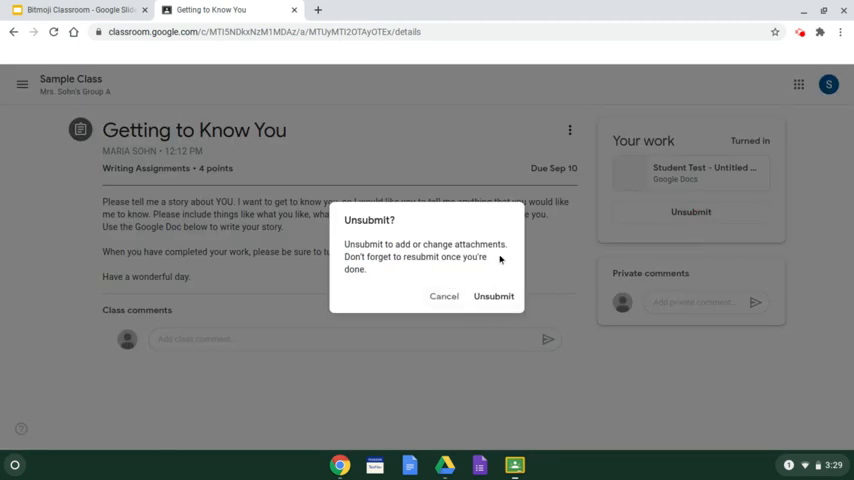
pyautogui.click(492, 296)
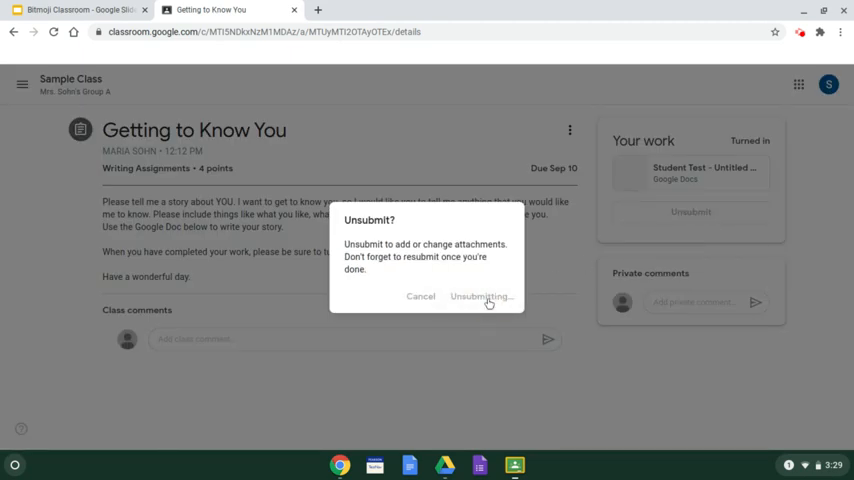
pyautogui.click(480, 296)
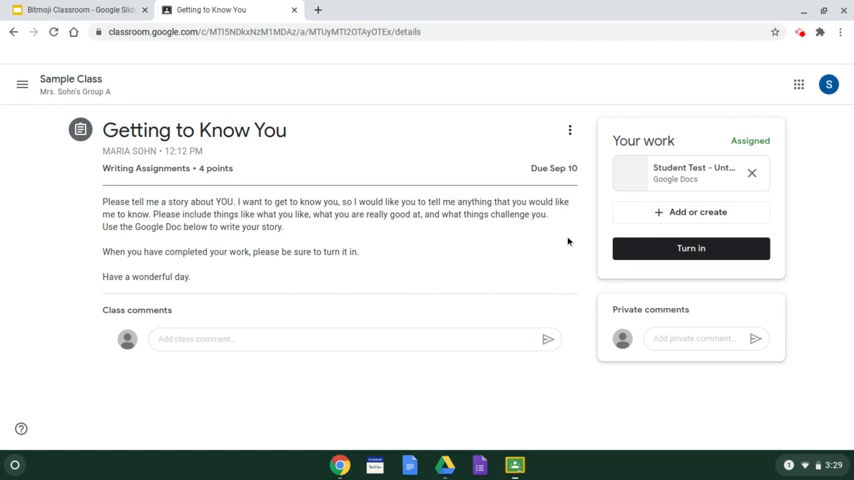
pyautogui.click(690, 172)
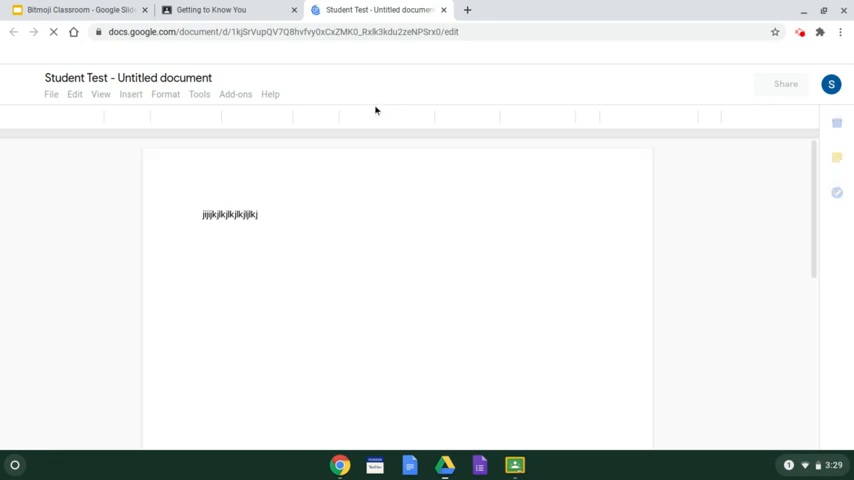
# Turn in Getting to Know You again and close the Google Docs tab
pyautogui.click(210, 8)
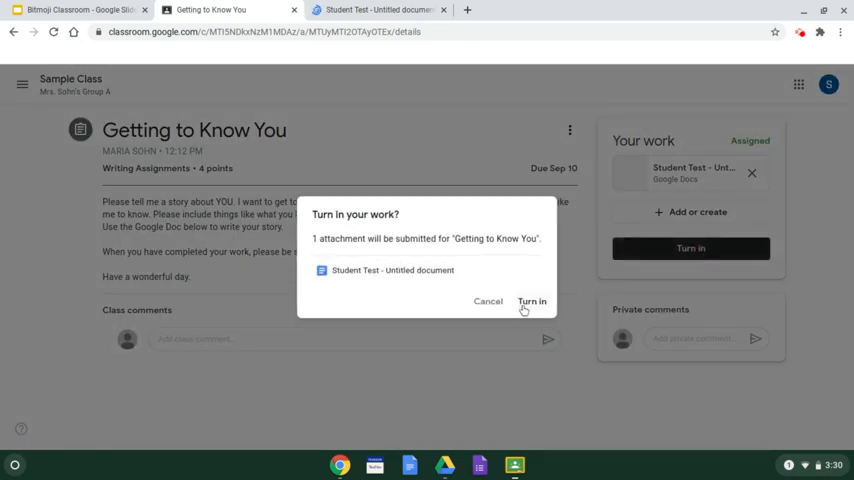
pyautogui.click(532, 300)
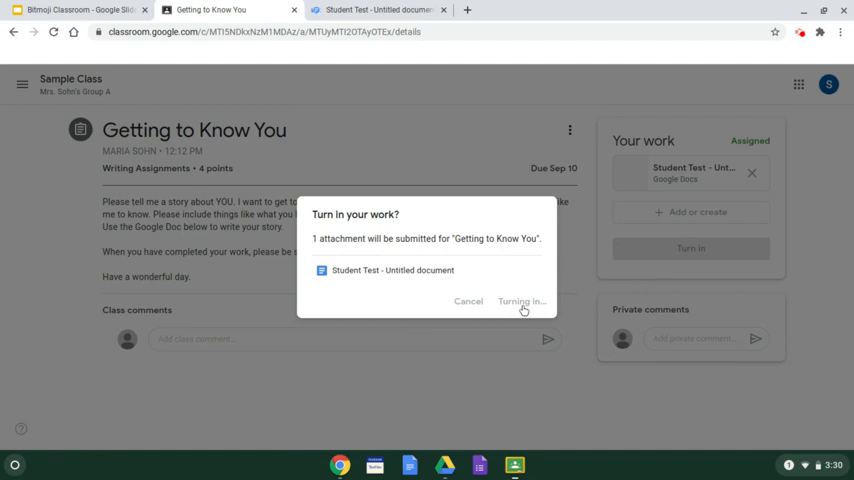
pyautogui.click(520, 300)
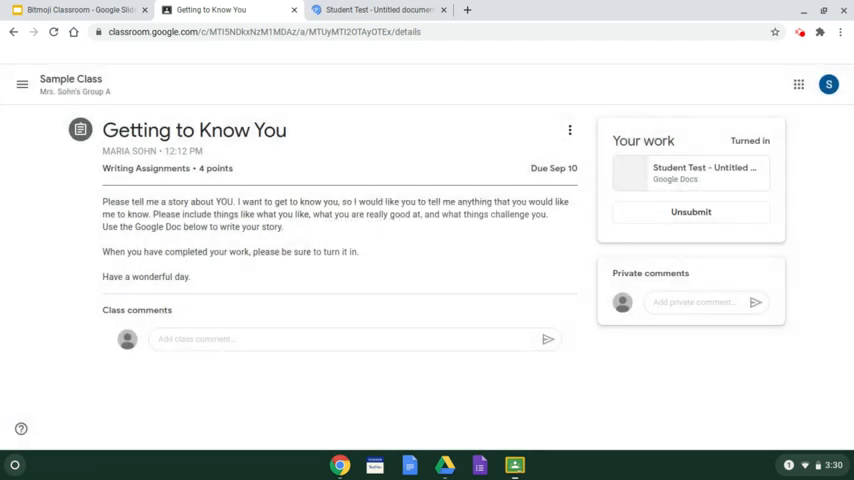
pyautogui.moveTo(718, 202)
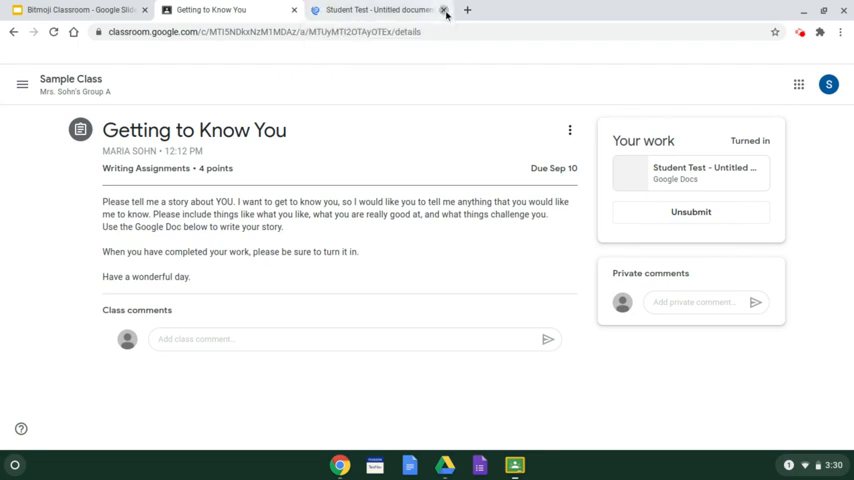
pyautogui.click(444, 10)
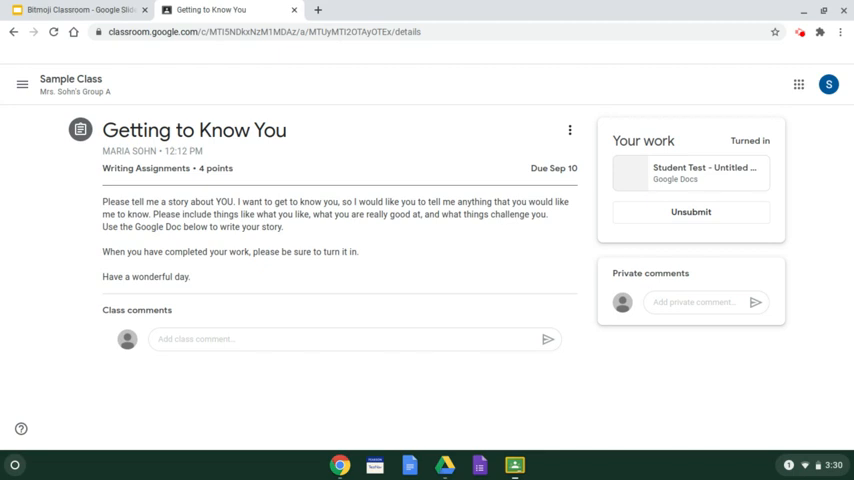
pyautogui.moveTo(690, 172)
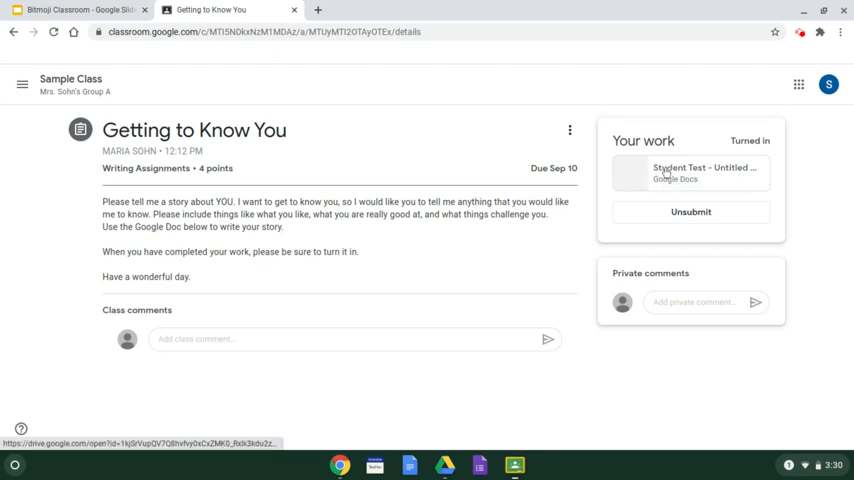
pyautogui.click(704, 172)
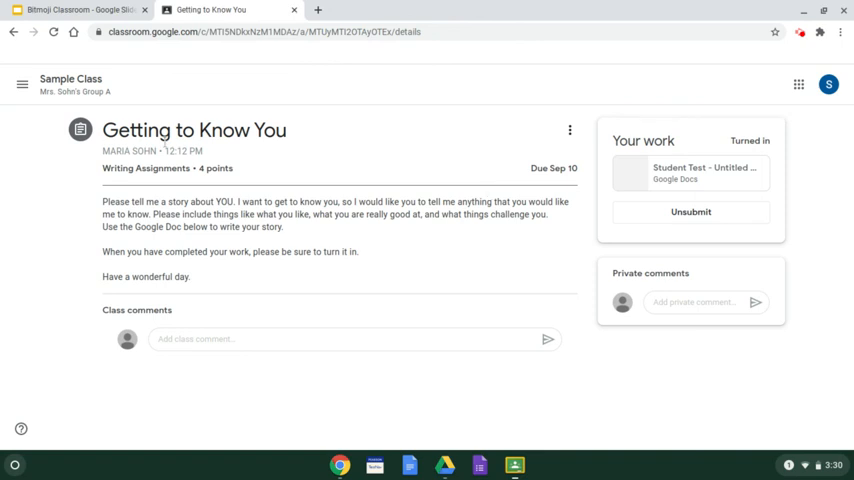
# From the Classroom home, enter Sample Class and show its Classwork
pyautogui.click(22, 84)
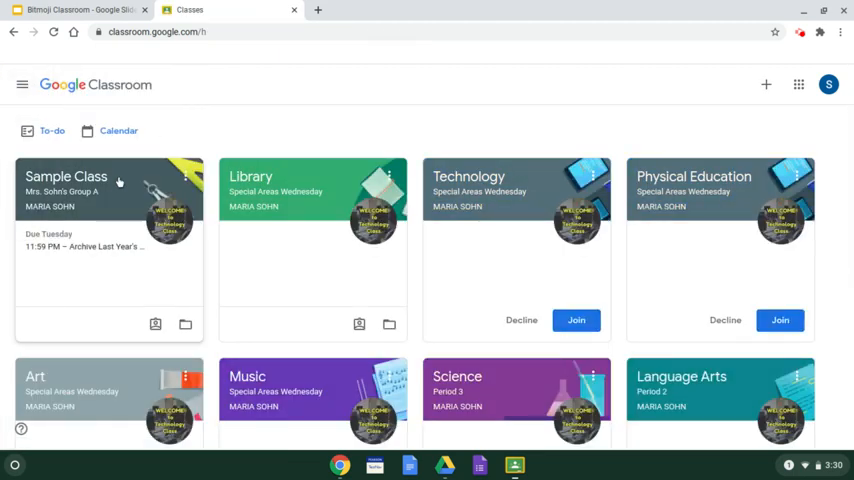
pyautogui.click(66, 176)
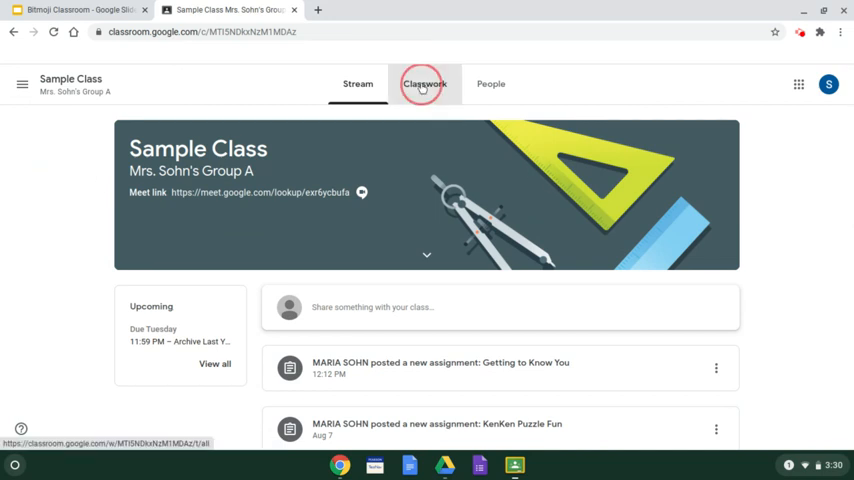
pyautogui.click(424, 84)
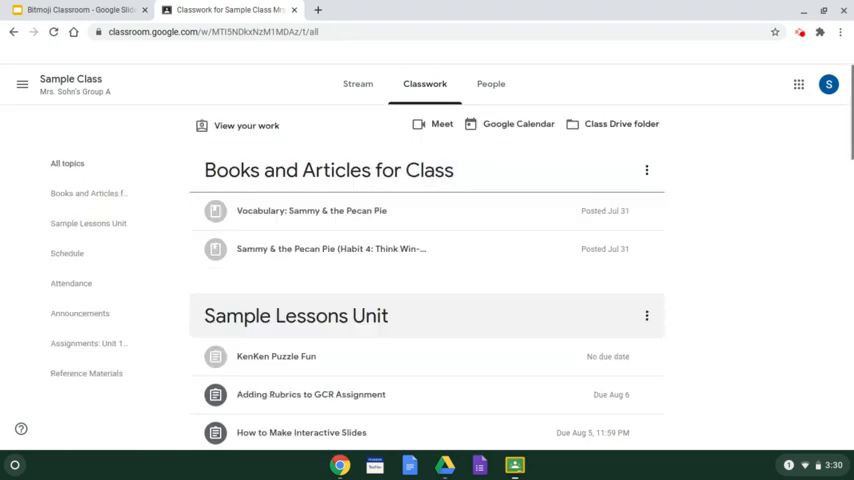
pyautogui.click(246, 126)
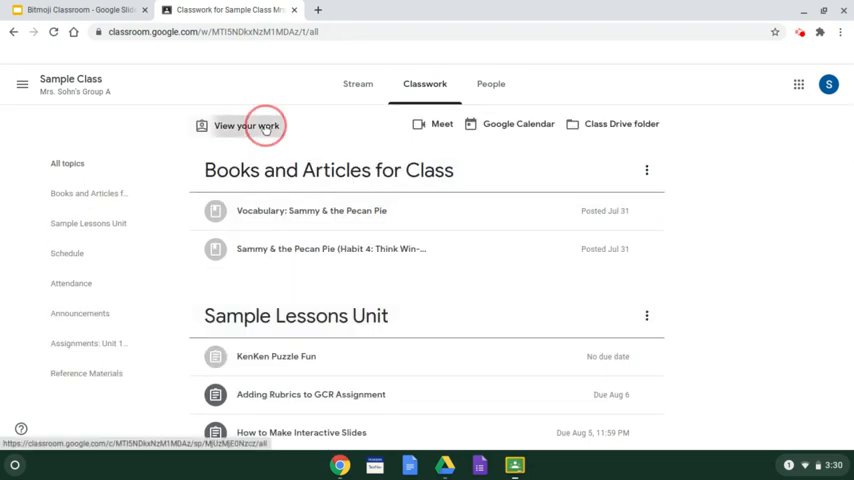
# View your work in Sample Class, reviewing Getting to Know You and KenKen Puzzle Fun as Turned in
pyautogui.click(248, 126)
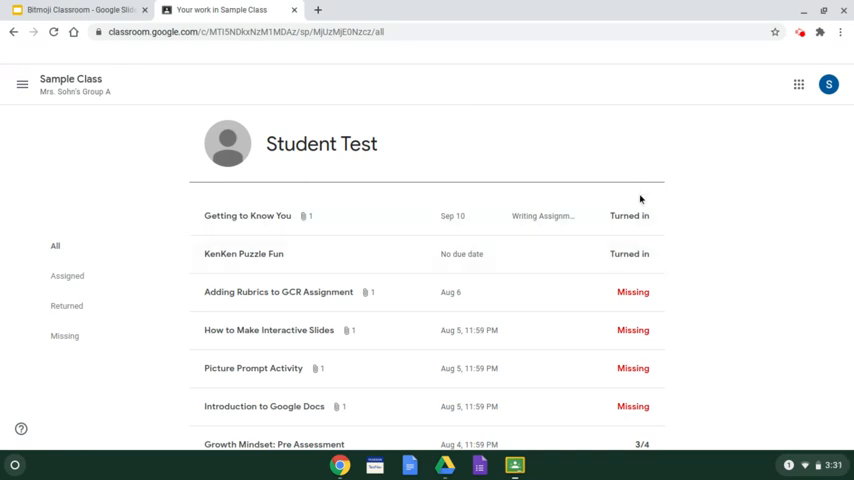
pyautogui.scroll(-3)
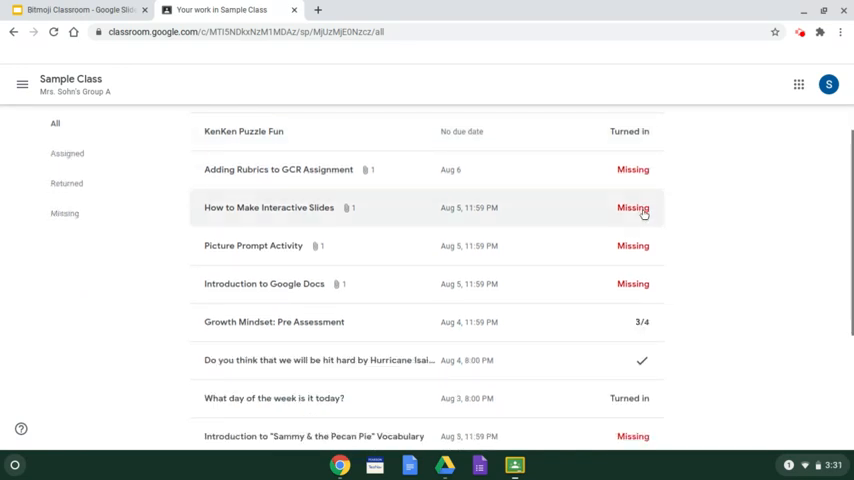
pyautogui.scroll(-3)
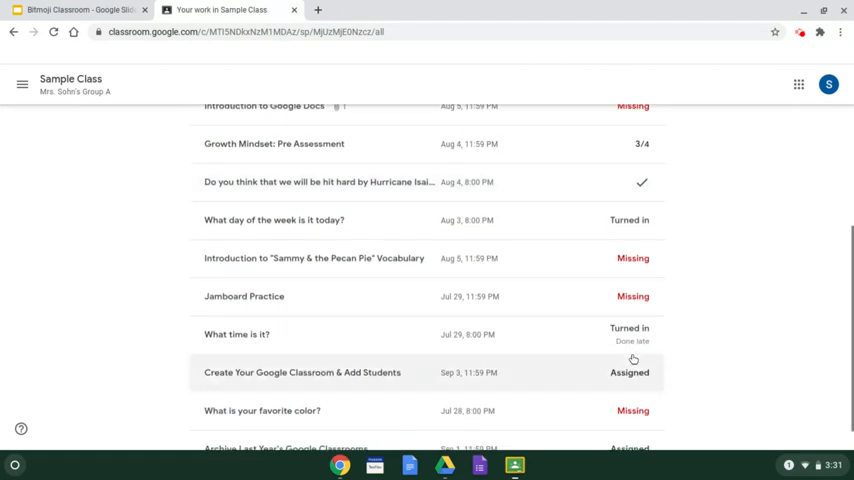
pyautogui.scroll(3)
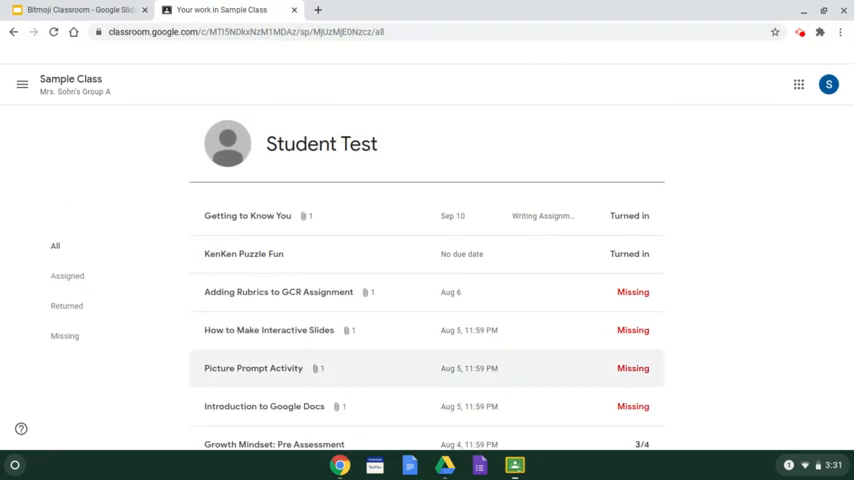